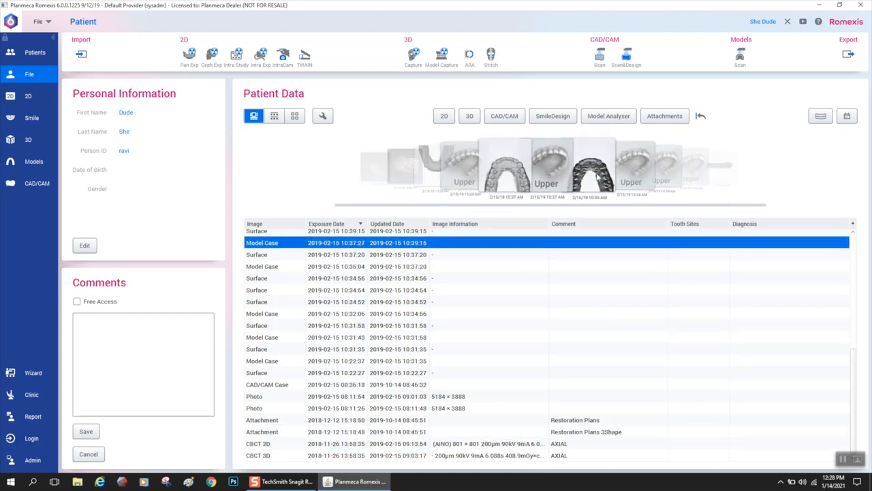
Filter the patient's records to show only the Model Analyser model case scans
{"action": "scroll", "scroll_direction": "up", "scroll_amount": 3}
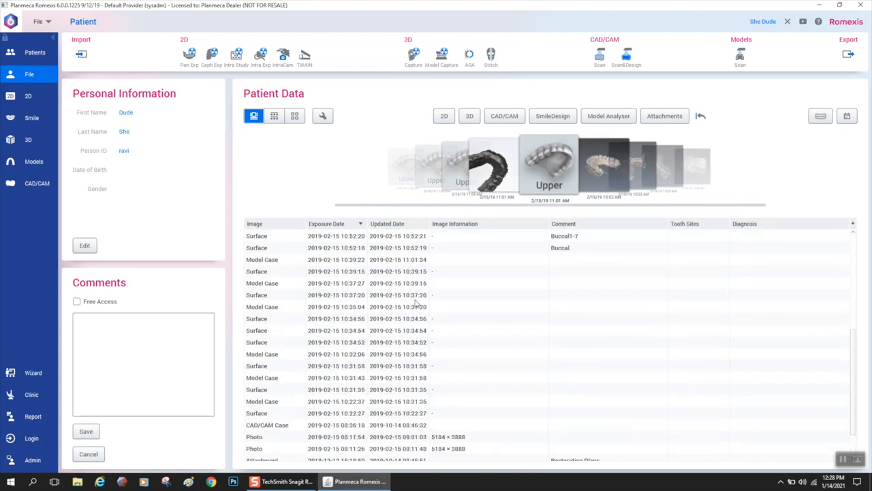
{"action": "left_click", "coordinate": [608, 115]}
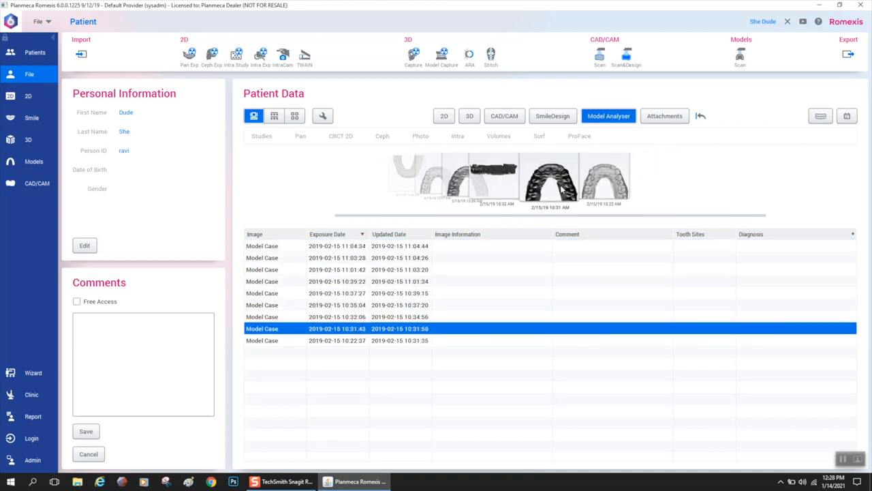
{"action": "mouse_move", "coordinate": [607, 184]}
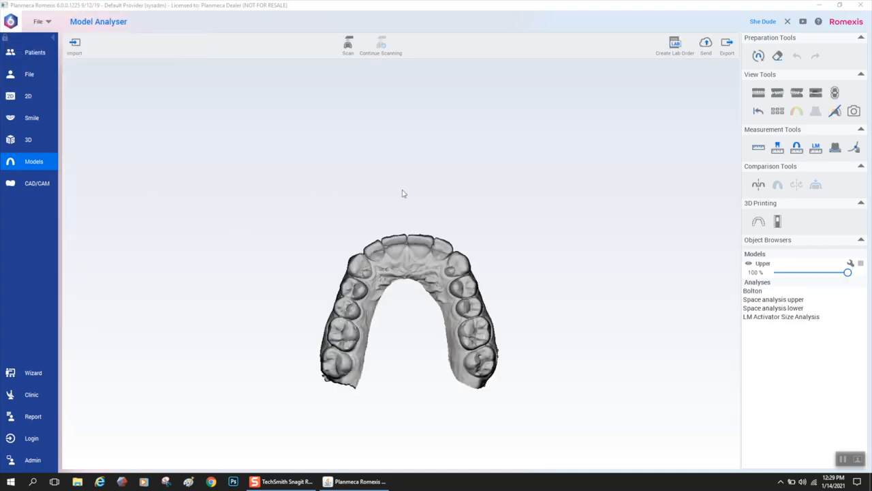
Inspect the upper arch model from the front and start a new scan session
{"action": "left_click_drag", "start_coordinate": [402, 194], "coordinate": [449, 342]}
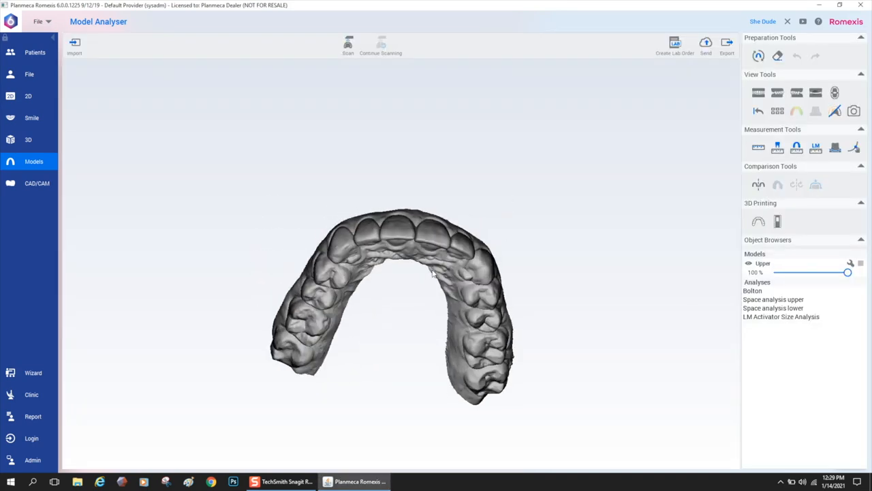
{"action": "left_click_drag", "start_coordinate": [434, 273], "coordinate": [439, 286]}
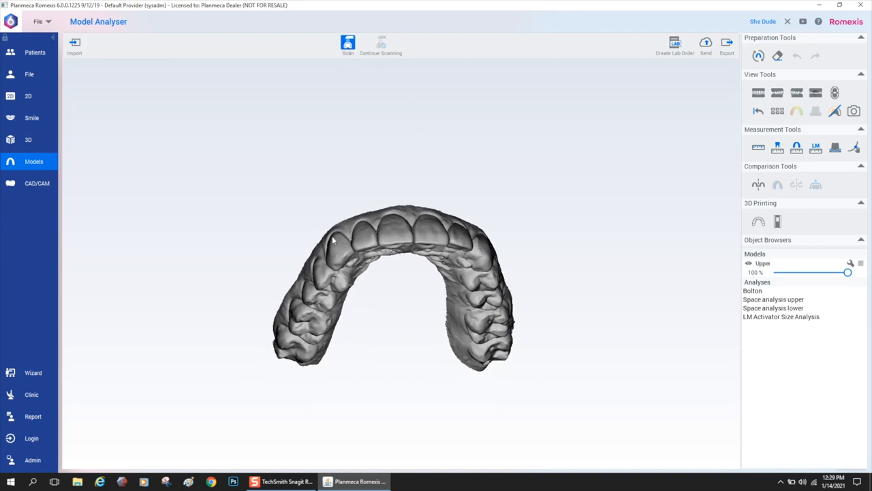
{"action": "left_click", "coordinate": [348, 46]}
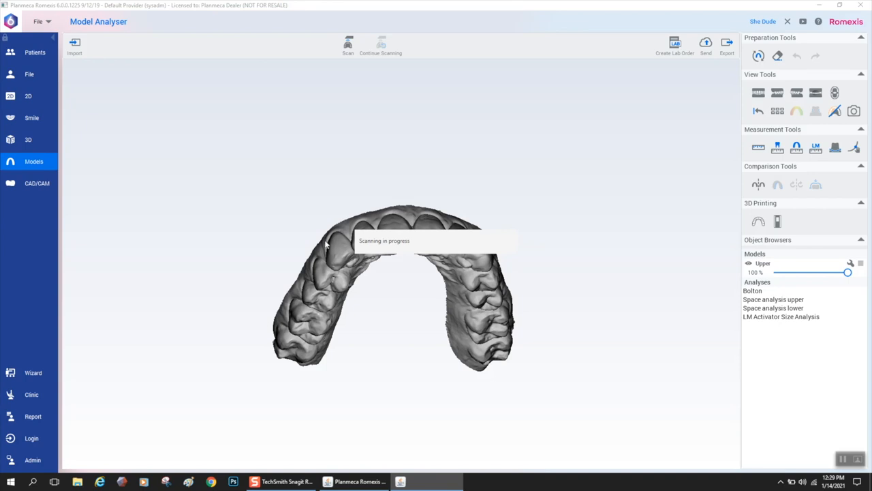
{"action": "mouse_move", "coordinate": [373, 231]}
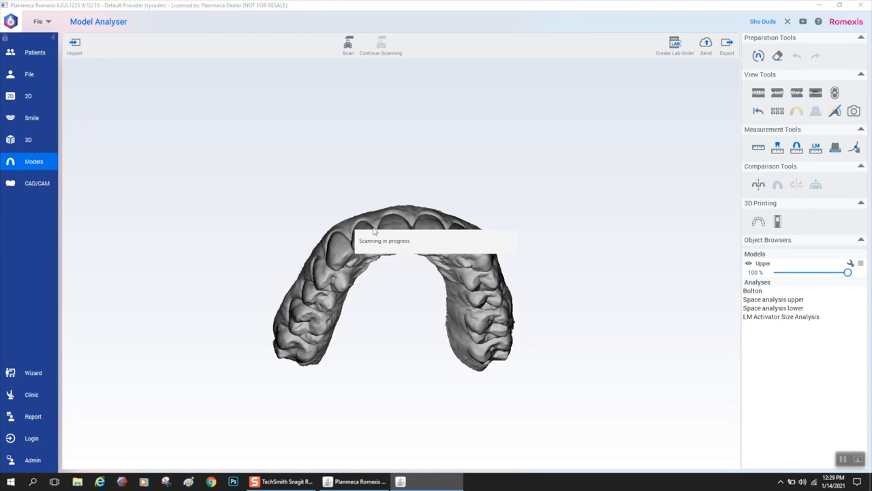
{"action": "mouse_move", "coordinate": [371, 233]}
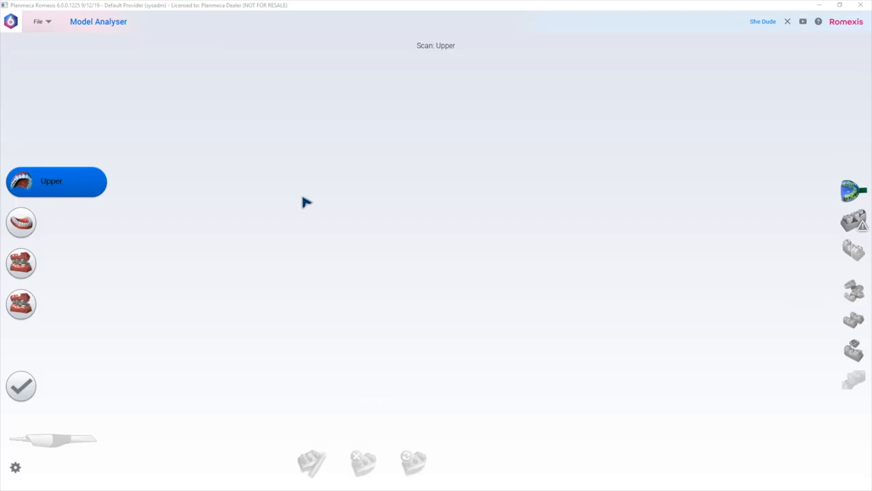
{"action": "mouse_move", "coordinate": [453, 188]}
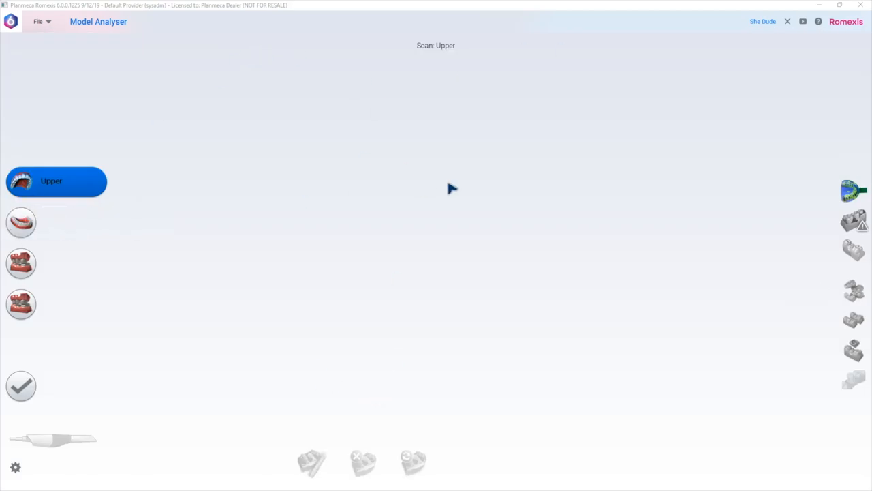
Step the scan session to the lower arch, then save and exit back to the Model Analyser
{"action": "left_click", "coordinate": [52, 221]}
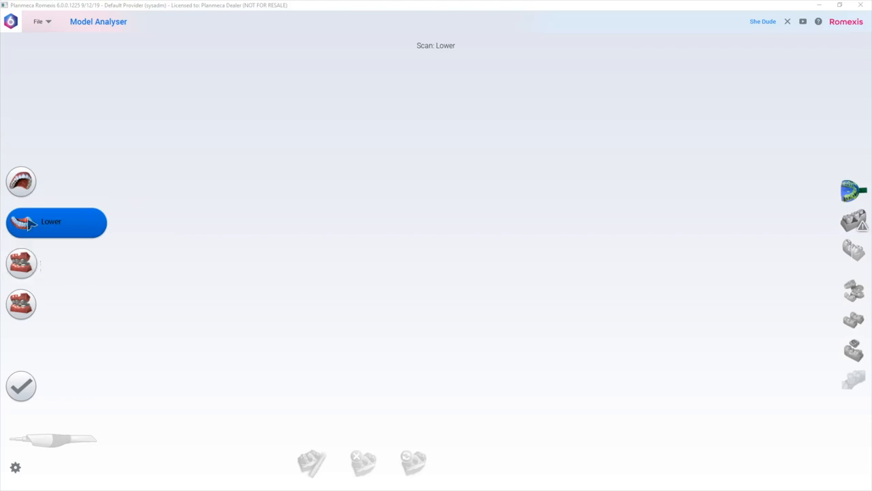
{"action": "mouse_move", "coordinate": [166, 360]}
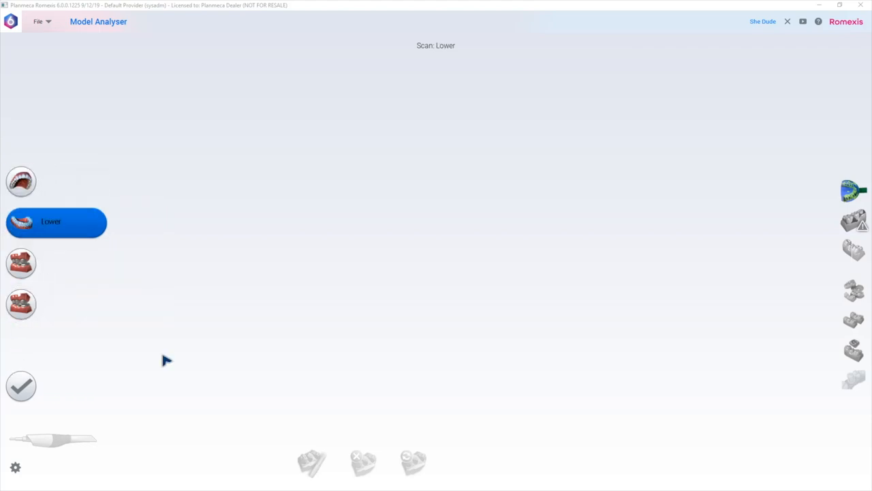
{"action": "mouse_move", "coordinate": [464, 218]}
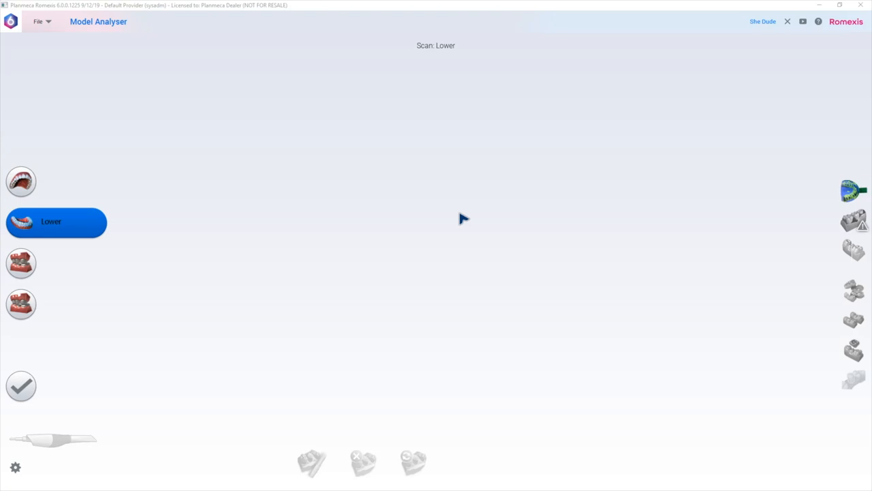
{"action": "mouse_move", "coordinate": [643, 210]}
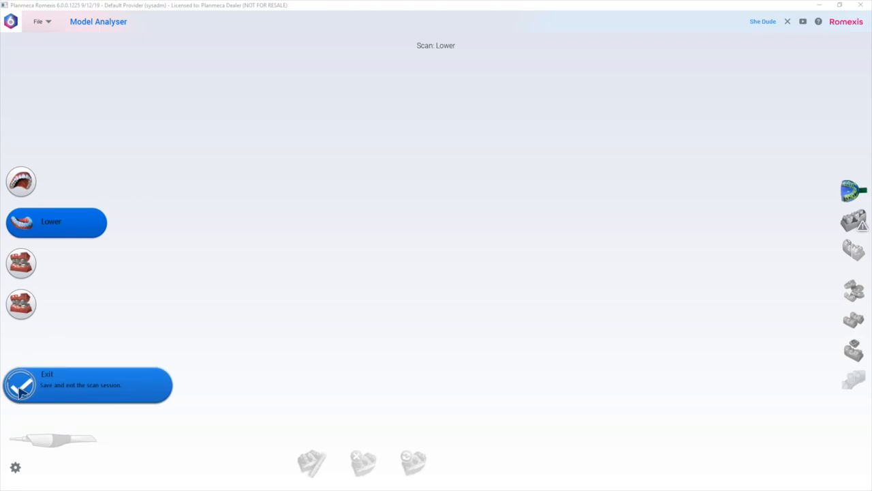
{"action": "left_click", "coordinate": [87, 384]}
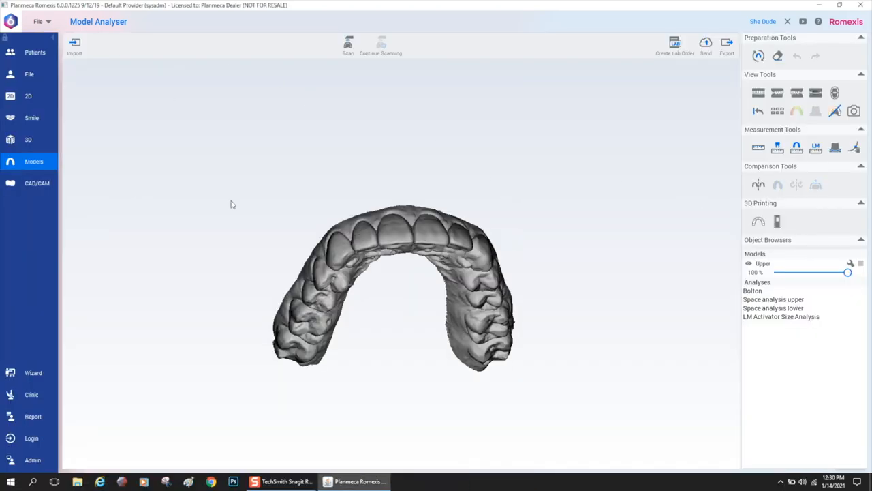
Import Prep.ply as the upper scan and Opposing.ply as the lower scan
{"action": "left_click", "coordinate": [74, 46]}
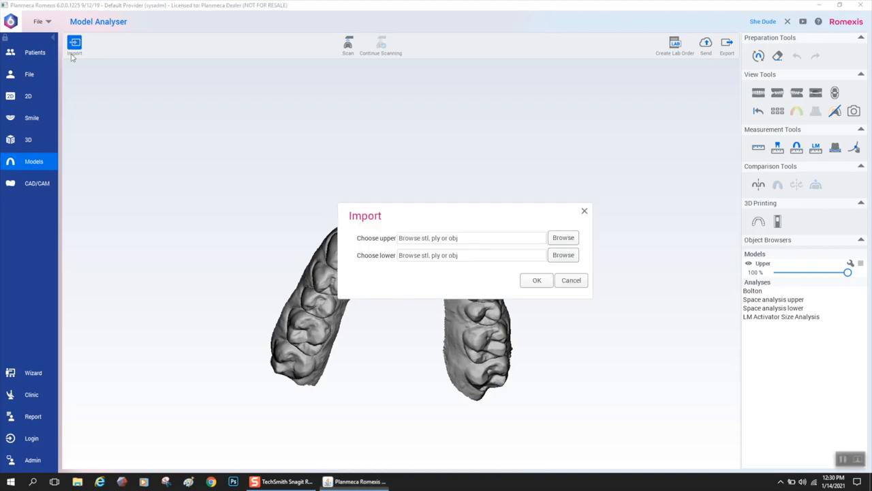
{"action": "mouse_move", "coordinate": [572, 242]}
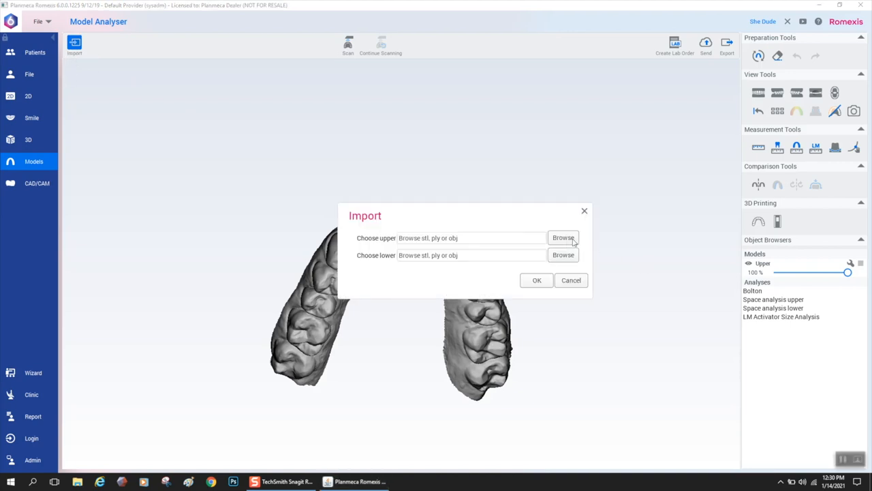
{"action": "left_click", "coordinate": [563, 237]}
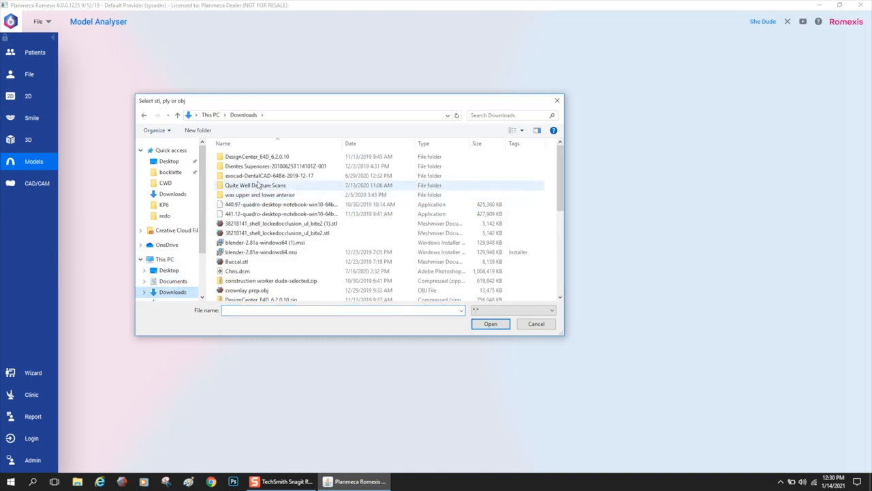
{"action": "scroll", "scroll_direction": "down", "scroll_amount": 3}
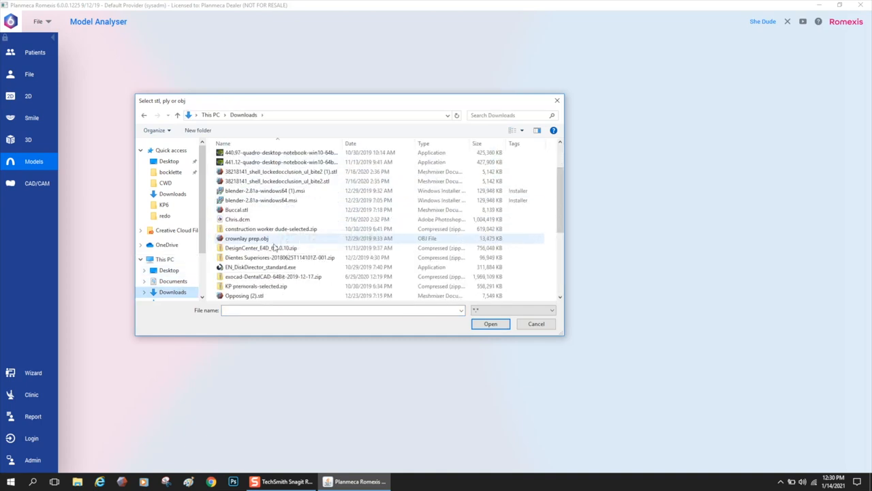
{"action": "scroll", "scroll_direction": "down", "scroll_amount": 3}
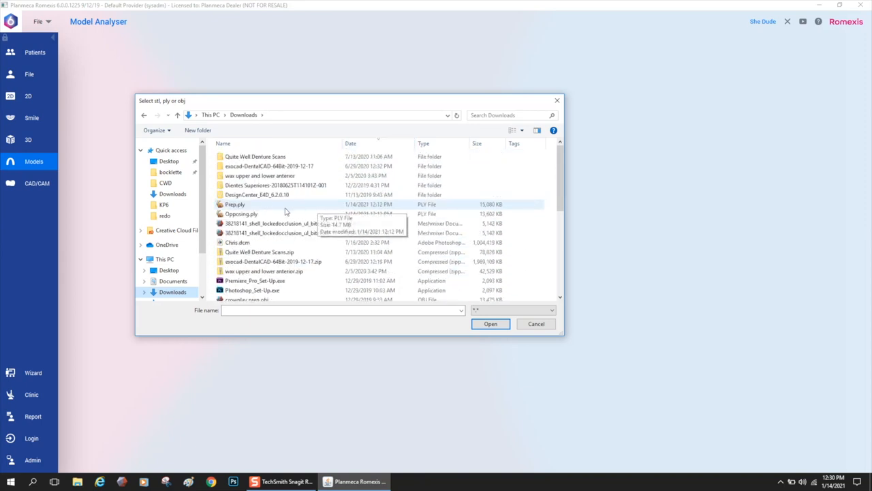
{"action": "left_click", "coordinate": [491, 323]}
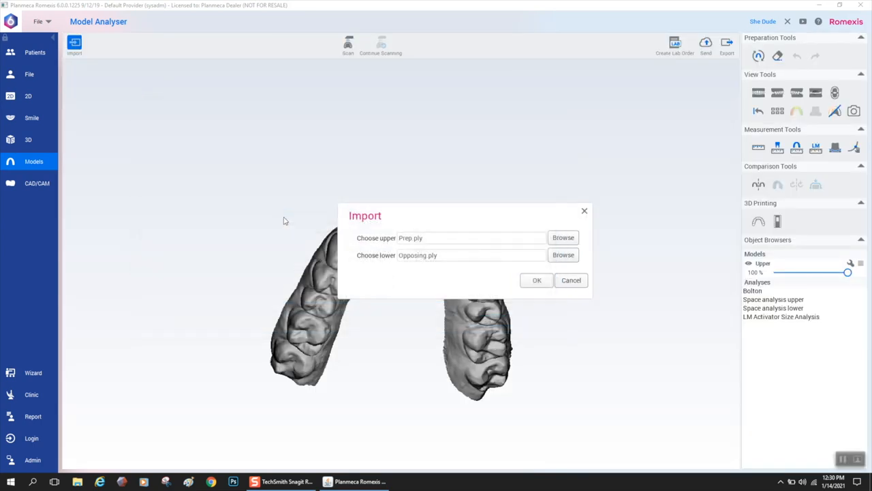
{"action": "left_click", "coordinate": [537, 281]}
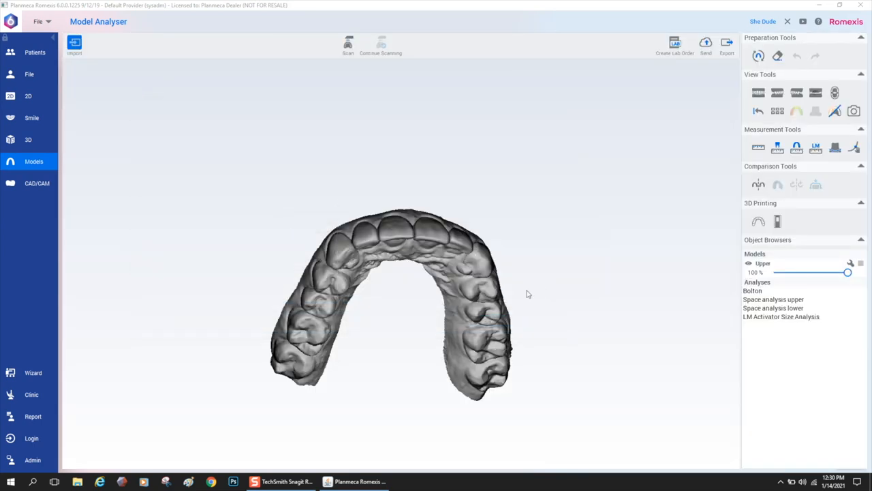
{"action": "mouse_move", "coordinate": [538, 278]}
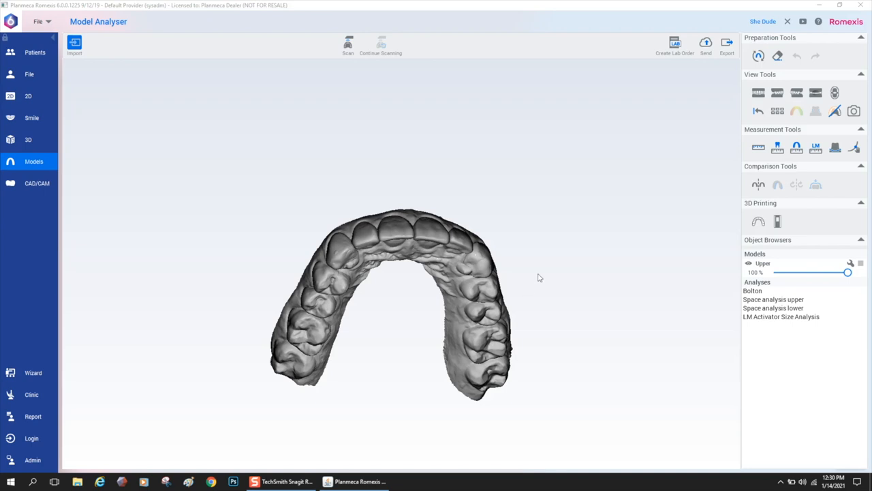
{"action": "mouse_move", "coordinate": [534, 278]}
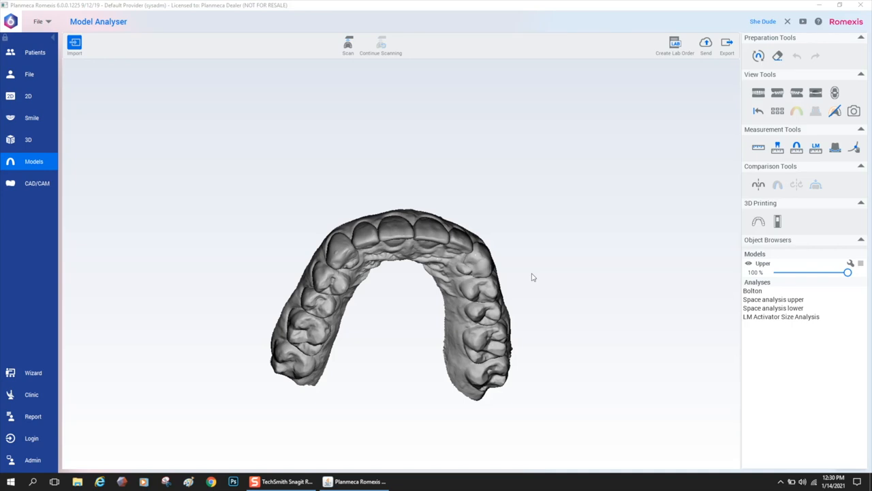
{"action": "mouse_move", "coordinate": [139, 172]}
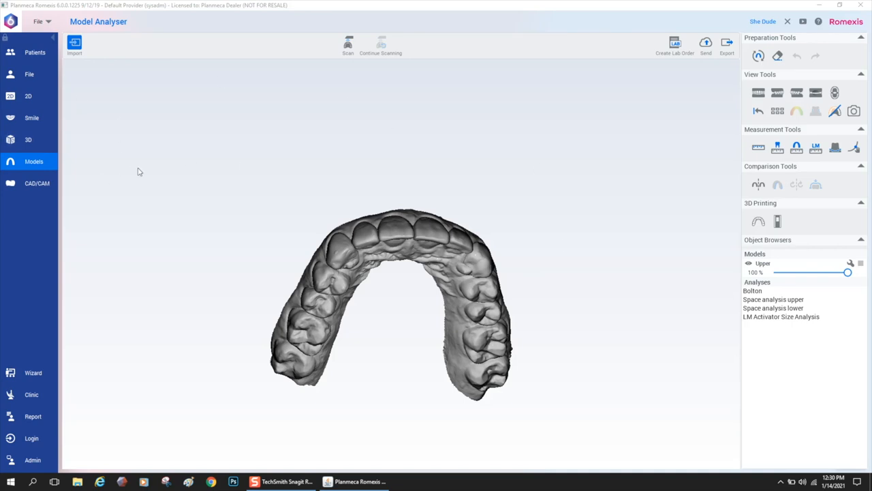
{"action": "mouse_move", "coordinate": [429, 204]}
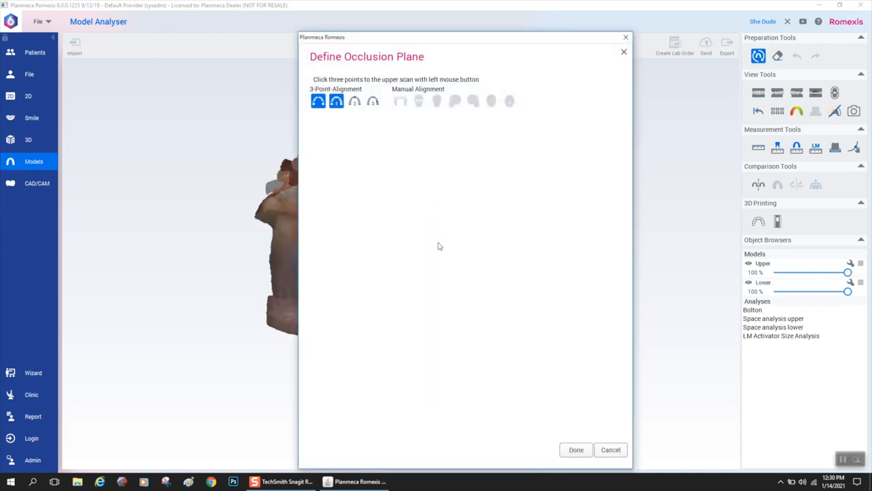
{"action": "mouse_move", "coordinate": [354, 178]}
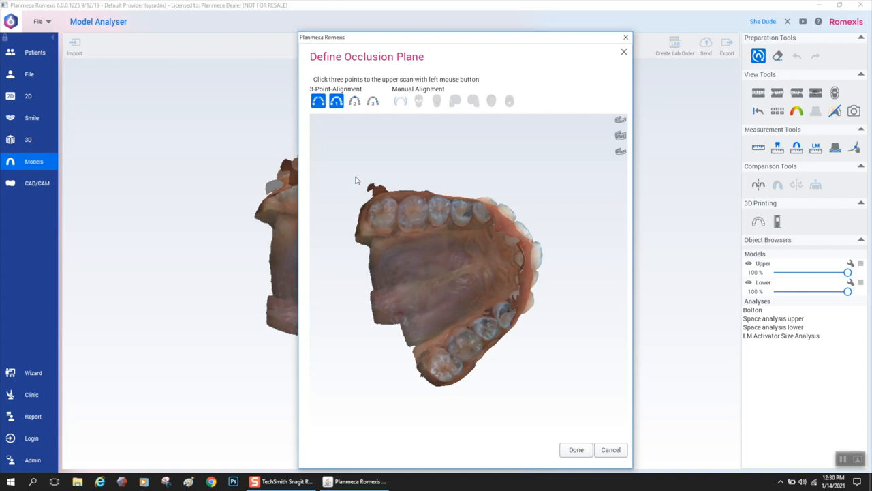
{"action": "mouse_move", "coordinate": [238, 214]}
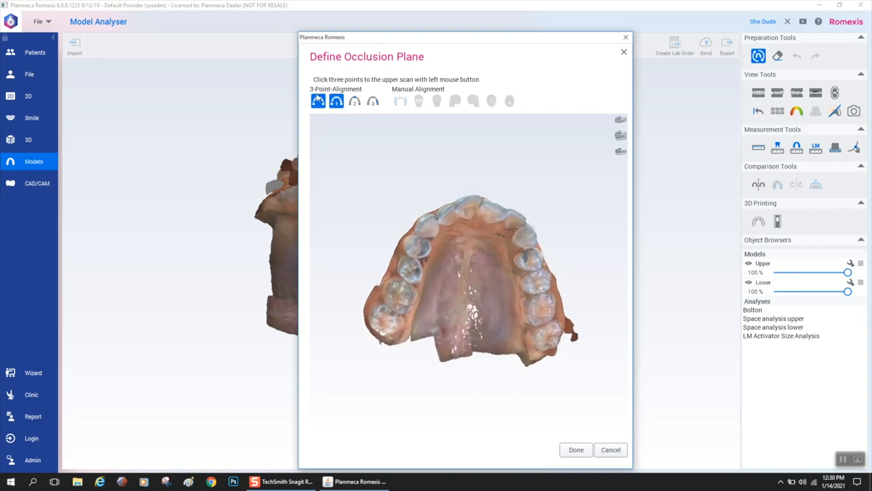
Run 3-Point Alignment on the upper scan, marking three occlusion-plane points on the teeth
{"action": "left_click", "coordinate": [401, 101]}
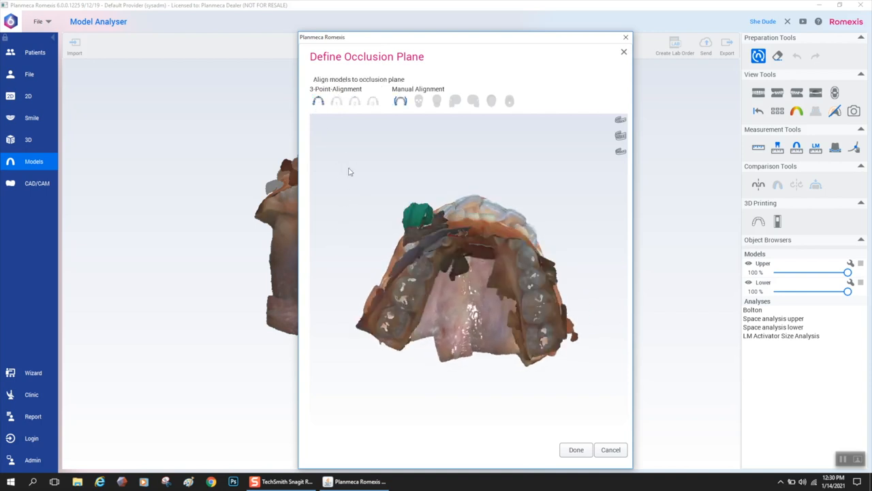
{"action": "left_click", "coordinate": [317, 101]}
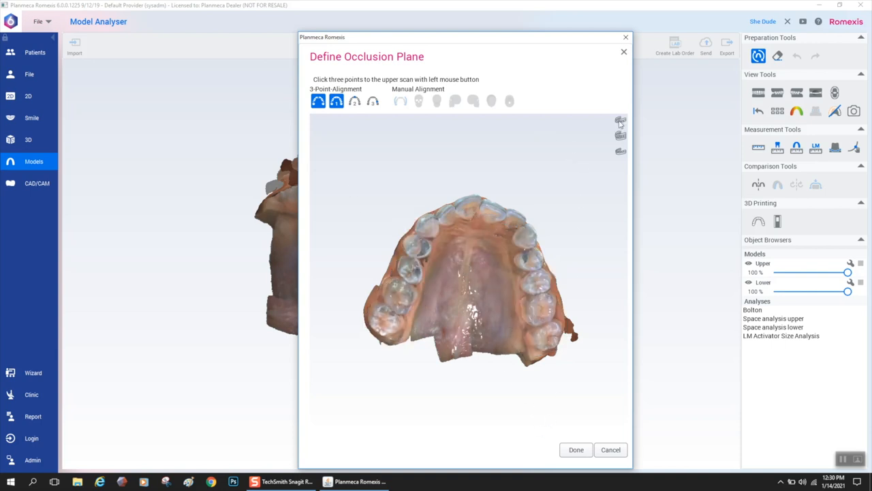
{"action": "left_click", "coordinate": [355, 101]}
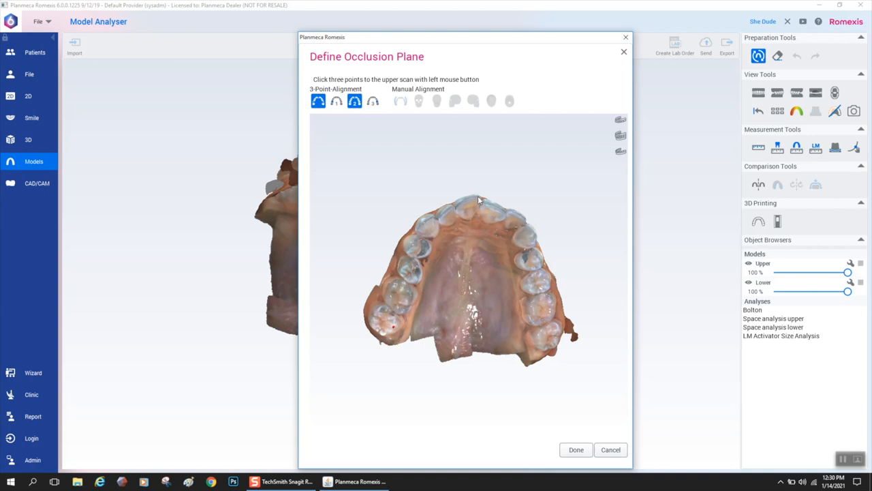
{"action": "left_click", "coordinate": [374, 101]}
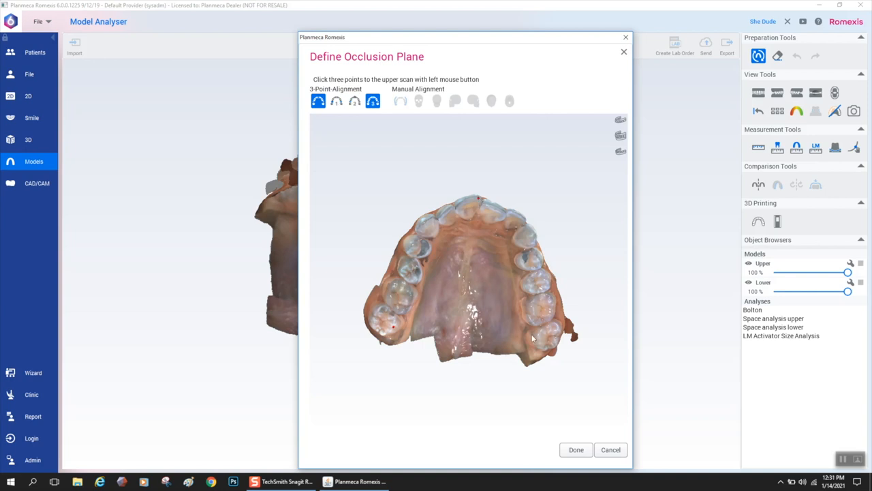
{"action": "left_click", "coordinate": [401, 101]}
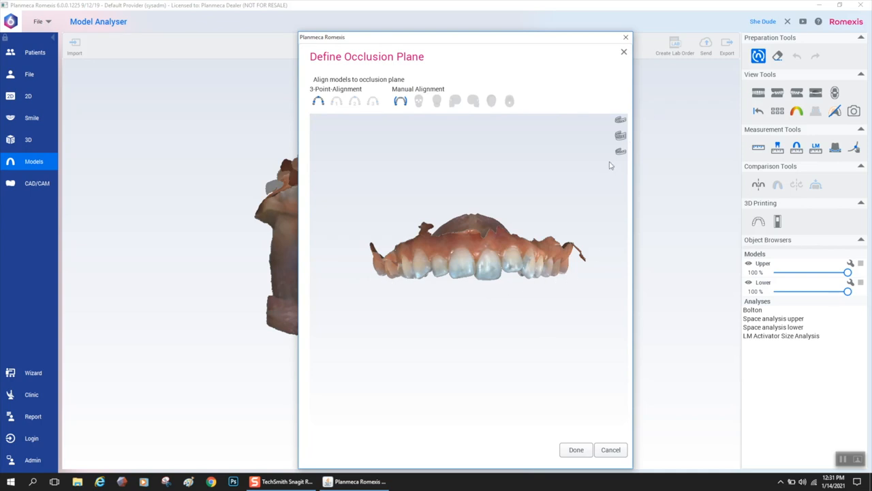
{"action": "mouse_move", "coordinate": [622, 141]}
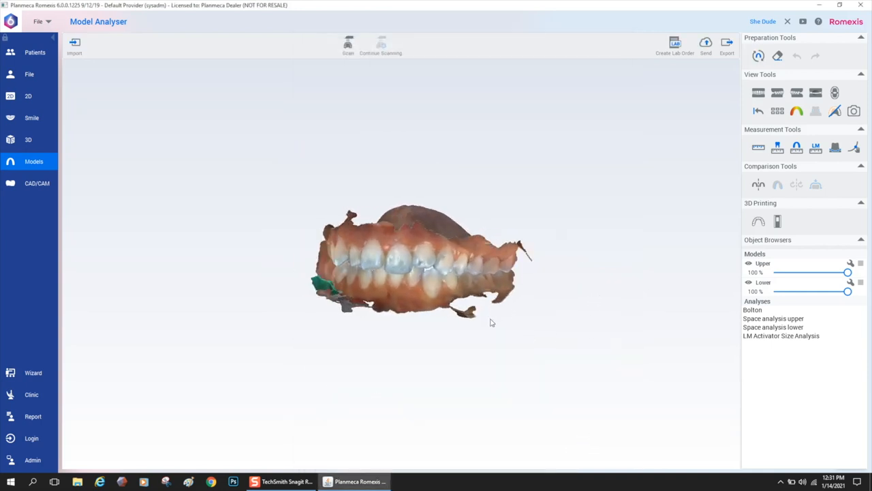
{"action": "left_click_drag", "start_coordinate": [491, 324], "coordinate": [518, 327]}
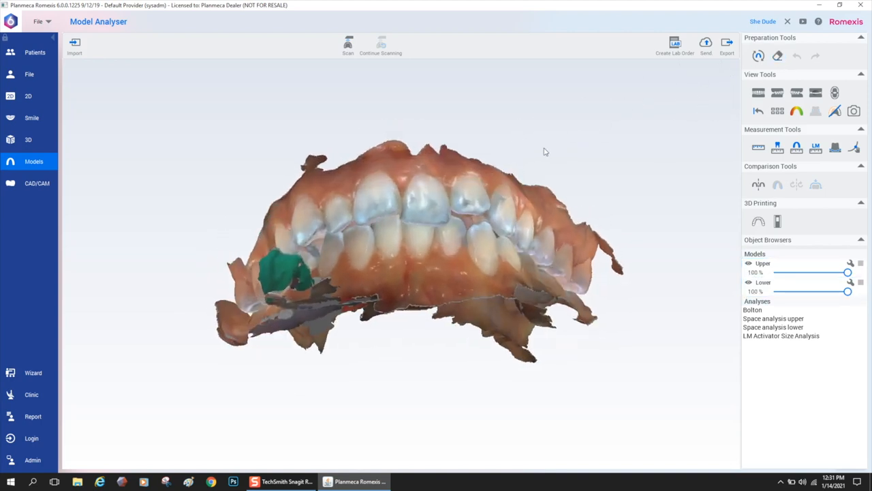
{"action": "left_click", "coordinate": [758, 93]}
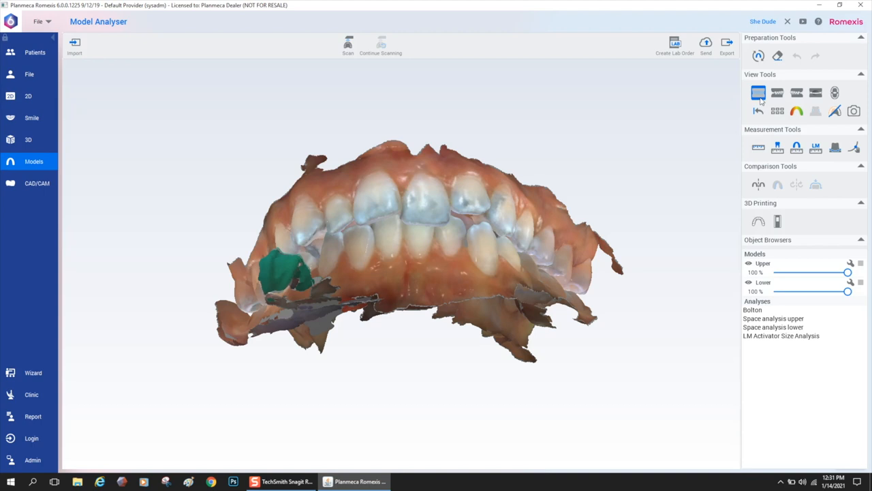
{"action": "left_click", "coordinate": [796, 92]}
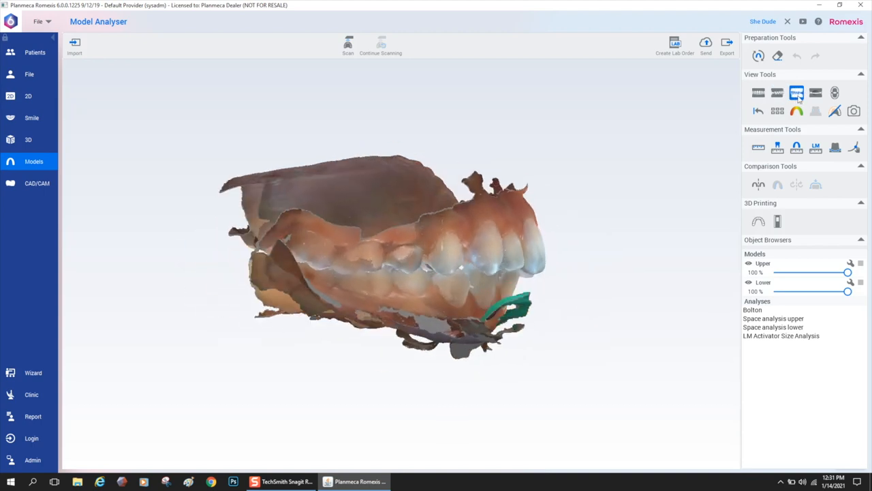
{"action": "left_click", "coordinate": [815, 93]}
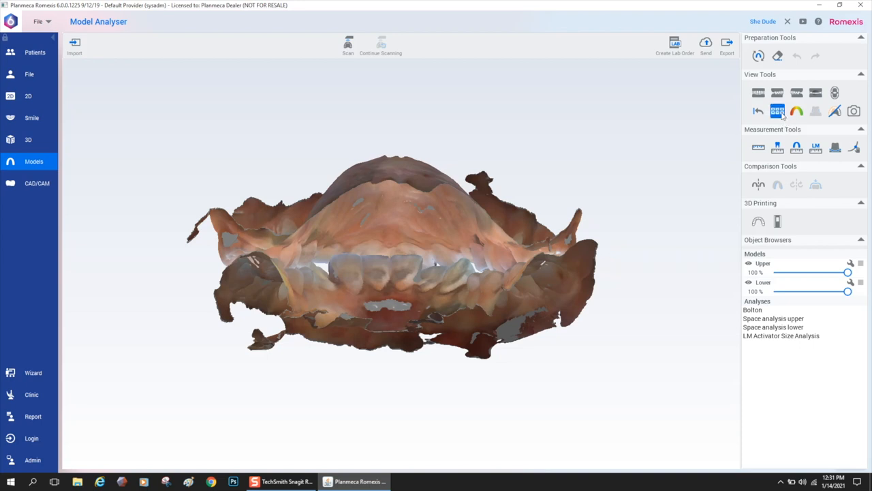
{"action": "left_click", "coordinate": [777, 111]}
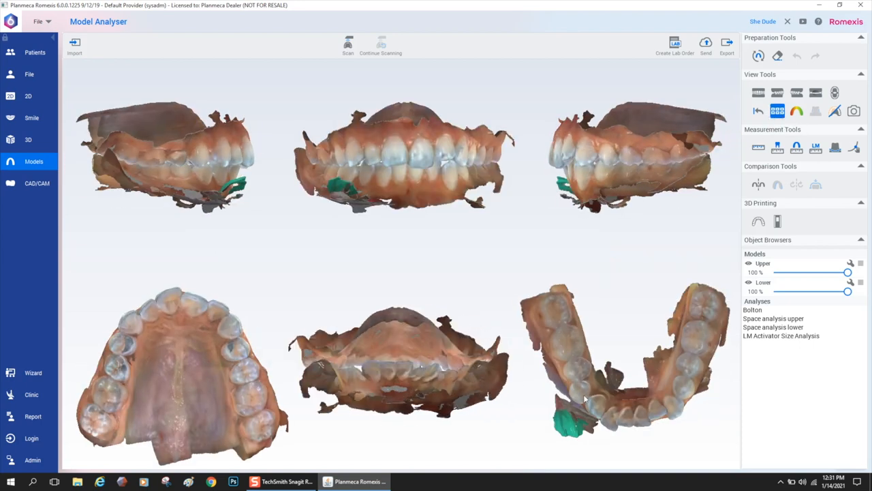
{"action": "left_click", "coordinate": [834, 93]}
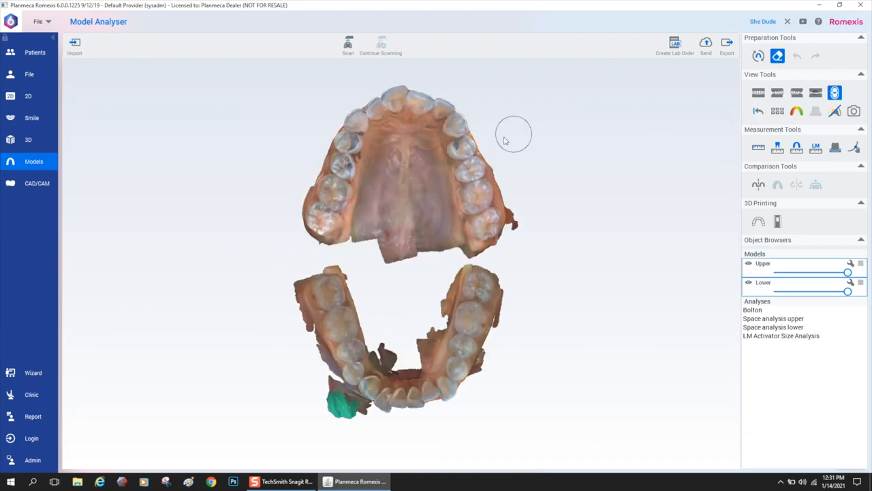
Orbit the opened arches to inspect the upper palate and lower teeth from several angles
{"action": "left_click_drag", "start_coordinate": [513, 134], "coordinate": [521, 215]}
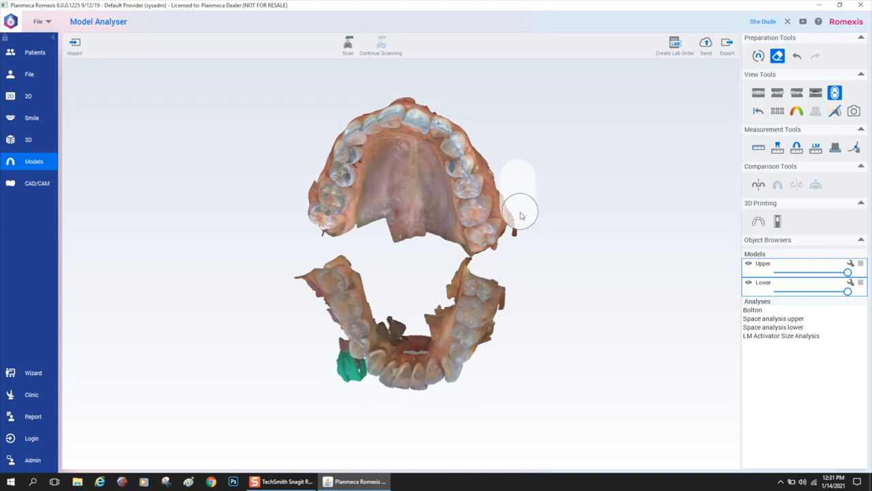
{"action": "left_click_drag", "start_coordinate": [521, 216], "coordinate": [534, 243]}
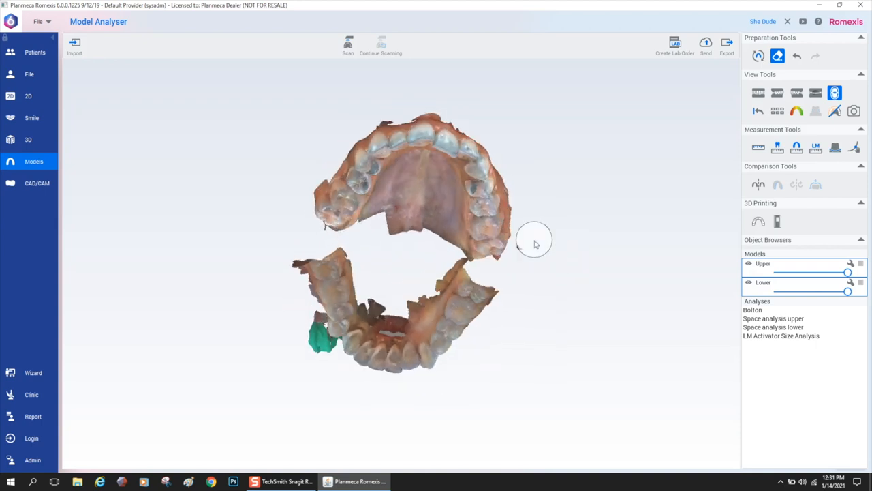
{"action": "left_click_drag", "start_coordinate": [535, 242], "coordinate": [548, 243]}
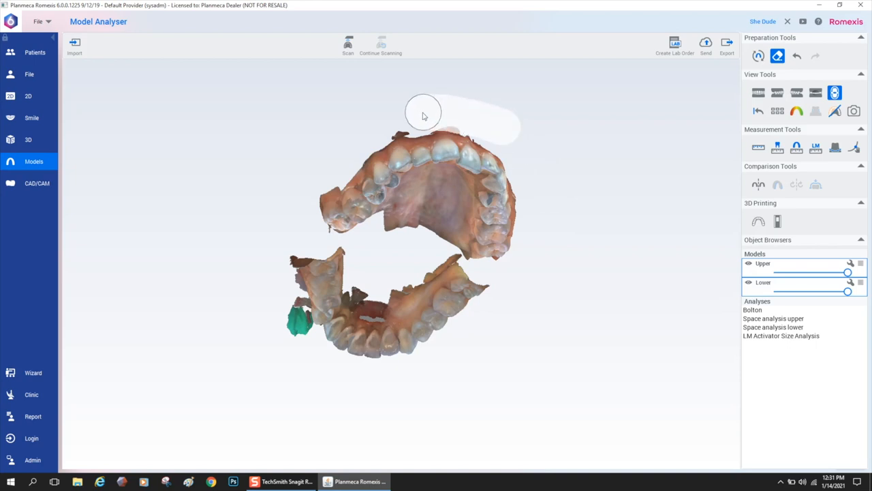
{"action": "left_click_drag", "start_coordinate": [423, 114], "coordinate": [335, 139]}
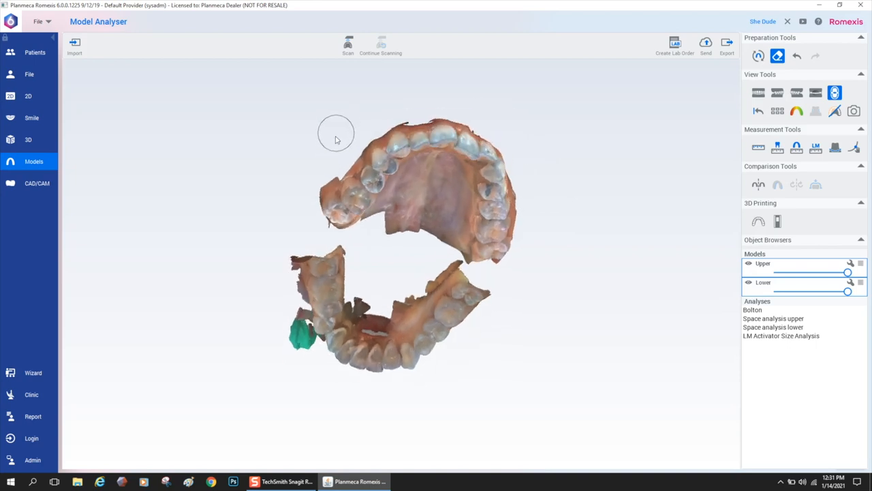
{"action": "left_click_drag", "start_coordinate": [336, 133], "coordinate": [354, 147]}
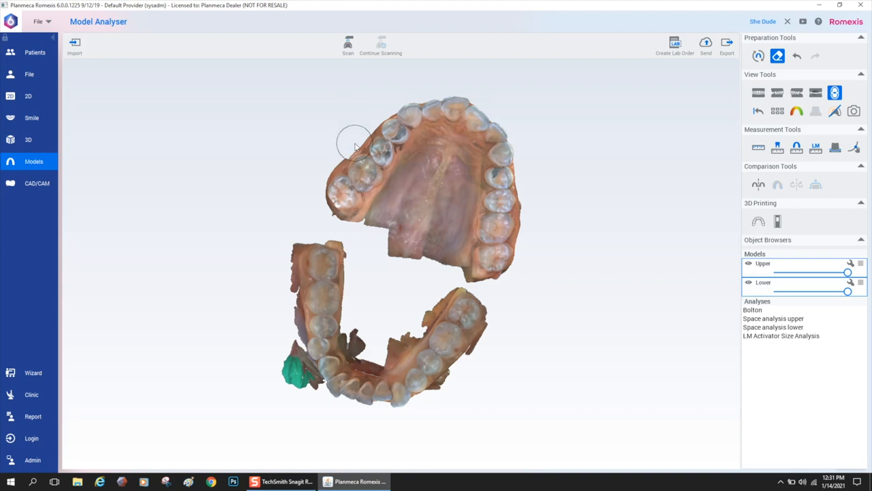
{"action": "mouse_move", "coordinate": [293, 134]}
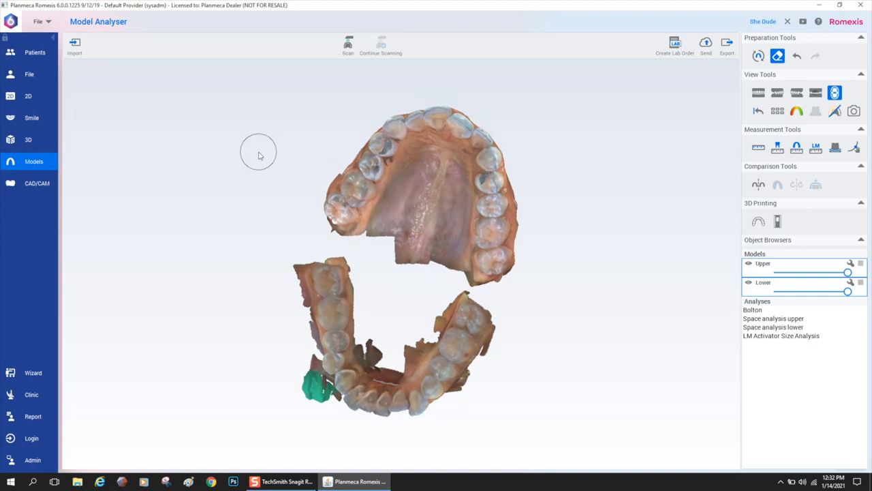
{"action": "left_click_drag", "start_coordinate": [258, 152], "coordinate": [411, 267]}
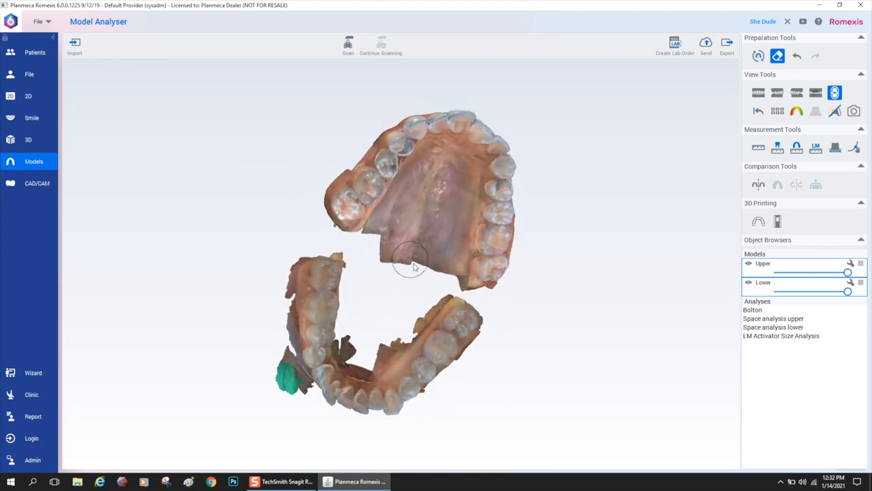
{"action": "left_click_drag", "start_coordinate": [411, 265], "coordinate": [425, 300]}
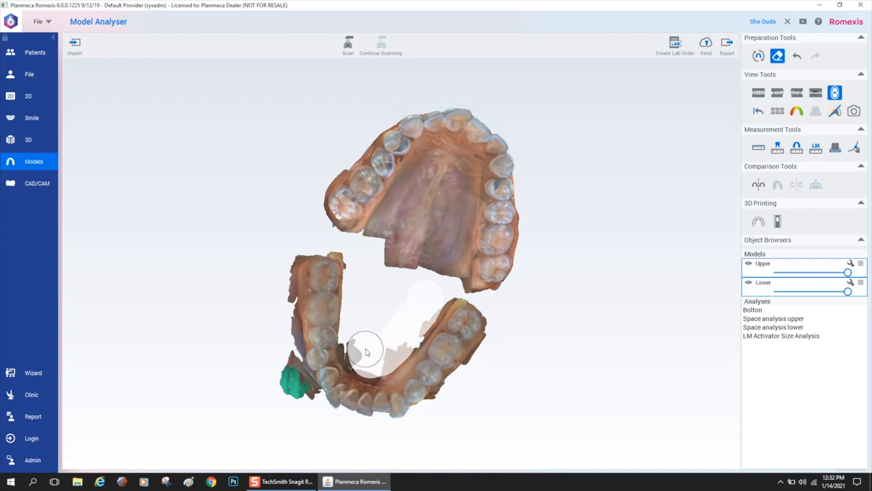
{"action": "left_click_drag", "start_coordinate": [365, 347], "coordinate": [368, 357]}
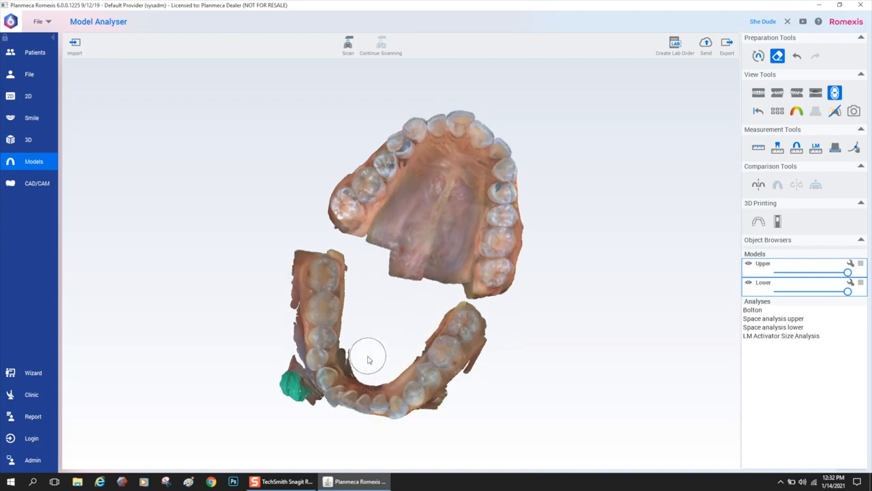
{"action": "left_click_drag", "start_coordinate": [368, 357], "coordinate": [460, 354]}
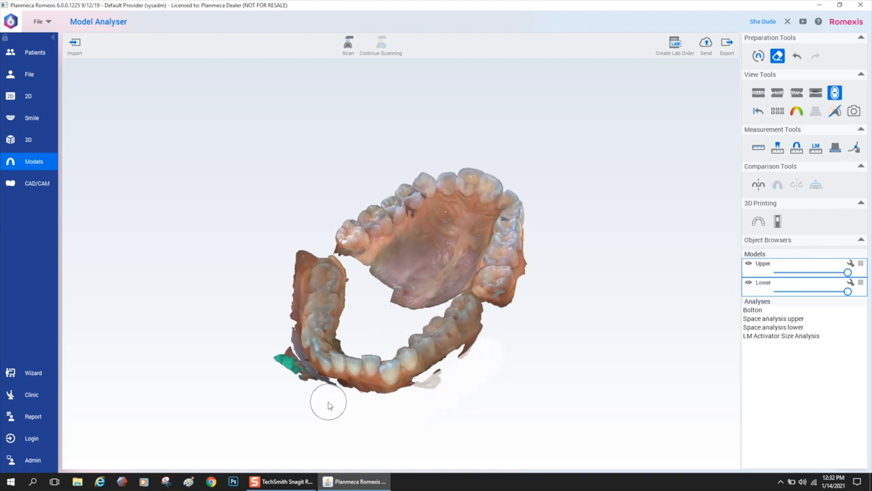
{"action": "left_click", "coordinate": [796, 56]}
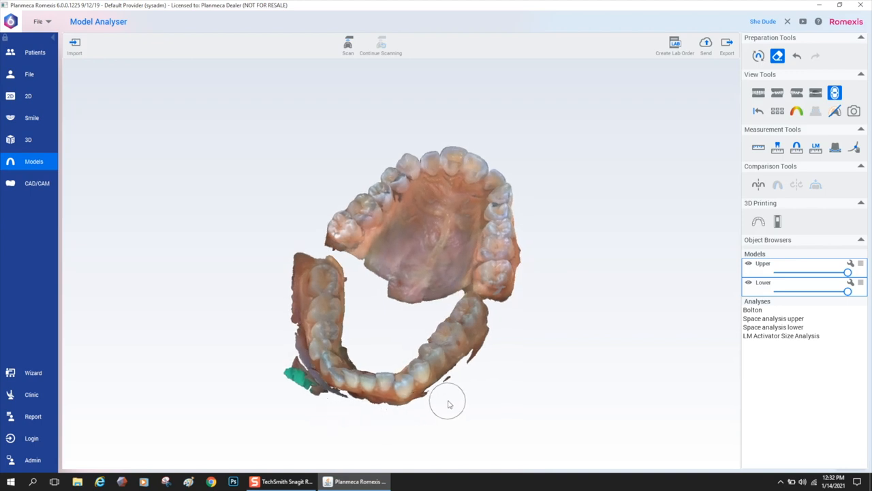
{"action": "mouse_move", "coordinate": [349, 422]}
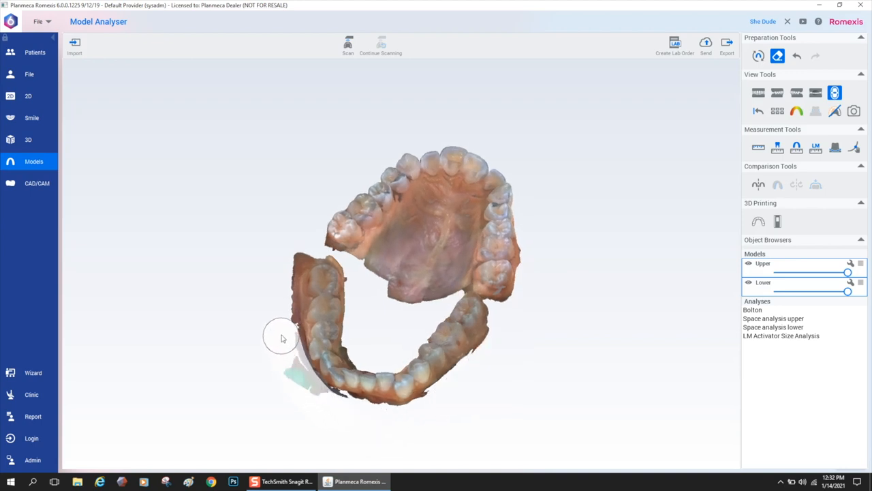
Turn the arches through side and underside views into a top-down occlusal view
{"action": "left_click_drag", "start_coordinate": [283, 338], "coordinate": [474, 178]}
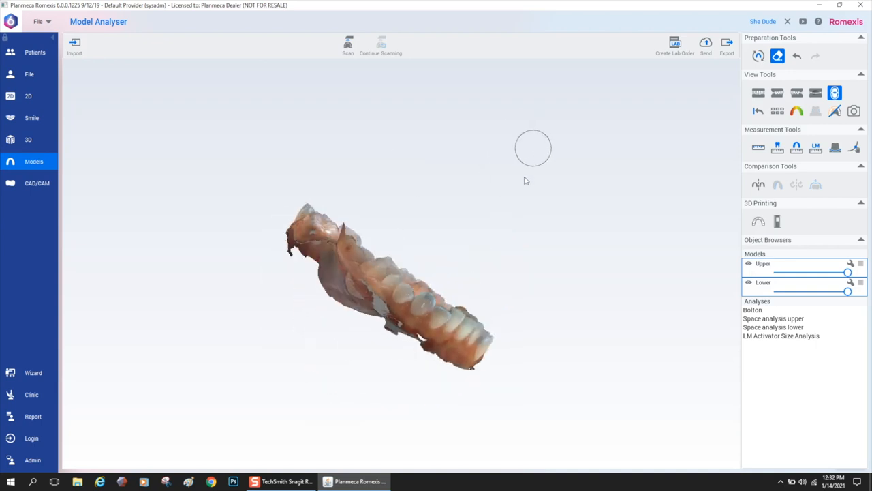
{"action": "left_click_drag", "start_coordinate": [533, 147], "coordinate": [387, 408]}
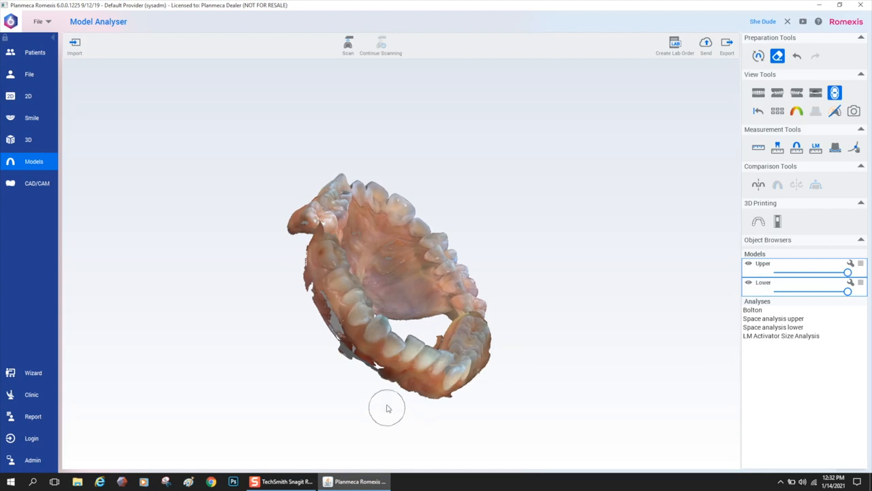
{"action": "mouse_move", "coordinate": [305, 338]}
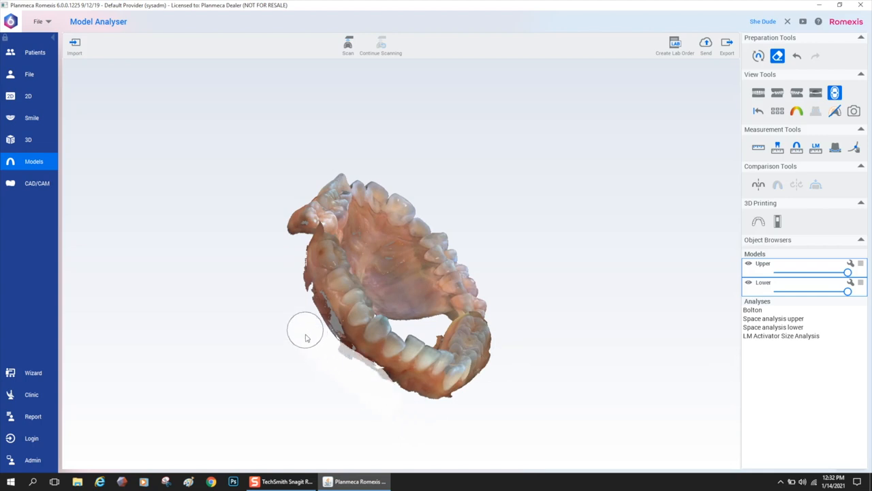
{"action": "left_click_drag", "start_coordinate": [305, 328], "coordinate": [245, 382]}
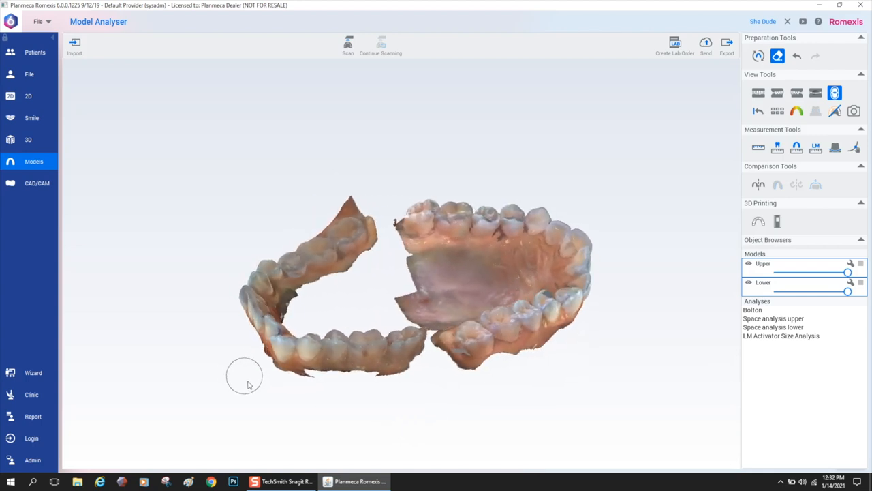
{"action": "left_click_drag", "start_coordinate": [246, 381], "coordinate": [371, 204]}
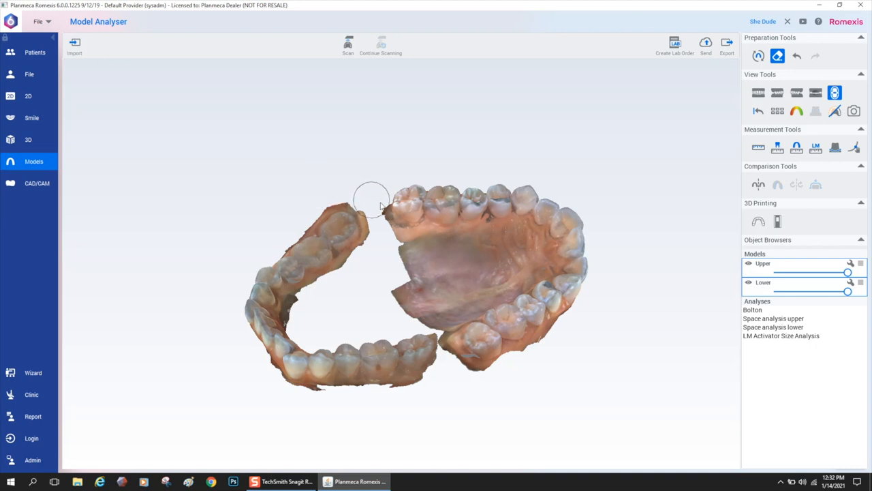
{"action": "left_click_drag", "start_coordinate": [371, 204], "coordinate": [312, 199]}
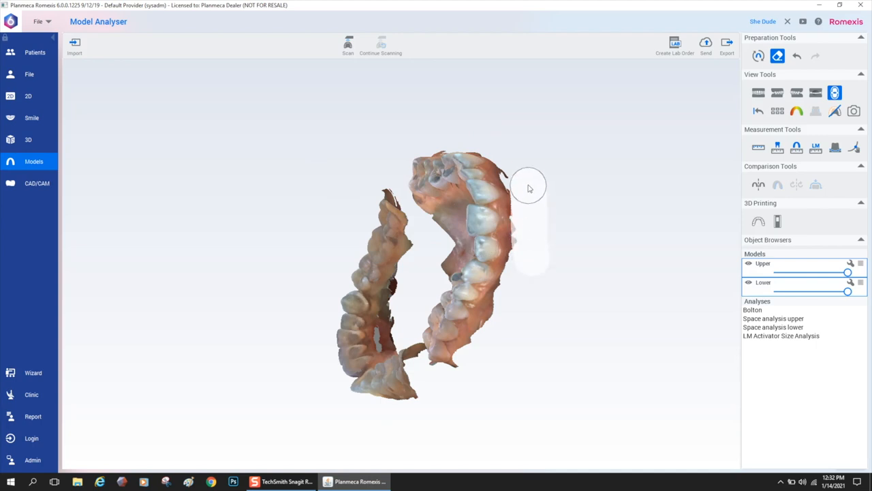
{"action": "left_click_drag", "start_coordinate": [530, 188], "coordinate": [548, 211]}
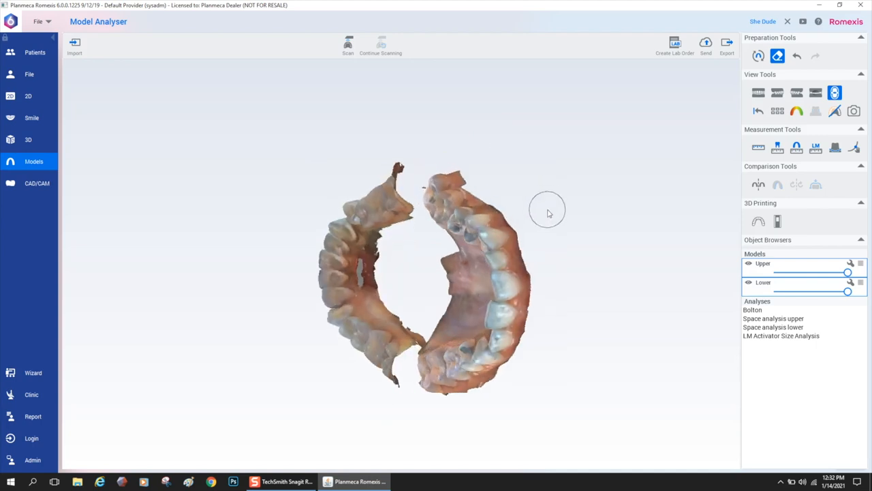
{"action": "left_click_drag", "start_coordinate": [548, 211], "coordinate": [443, 286]}
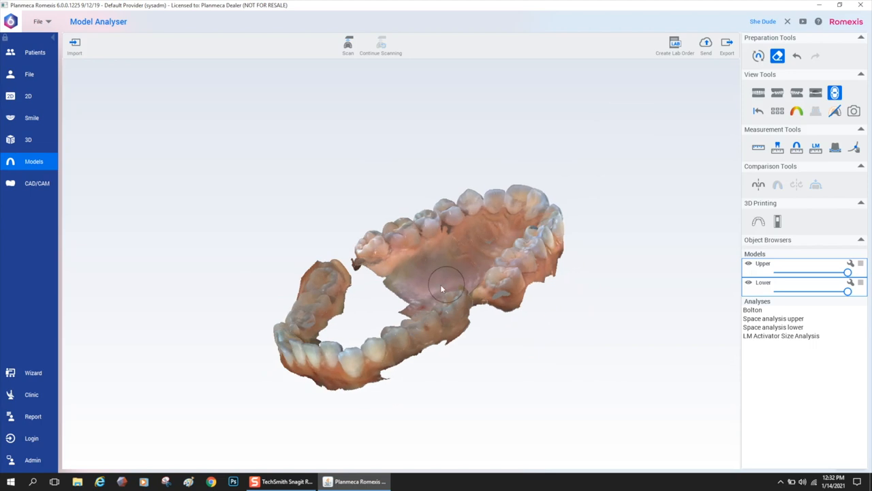
{"action": "left_click_drag", "start_coordinate": [443, 286], "coordinate": [281, 234]}
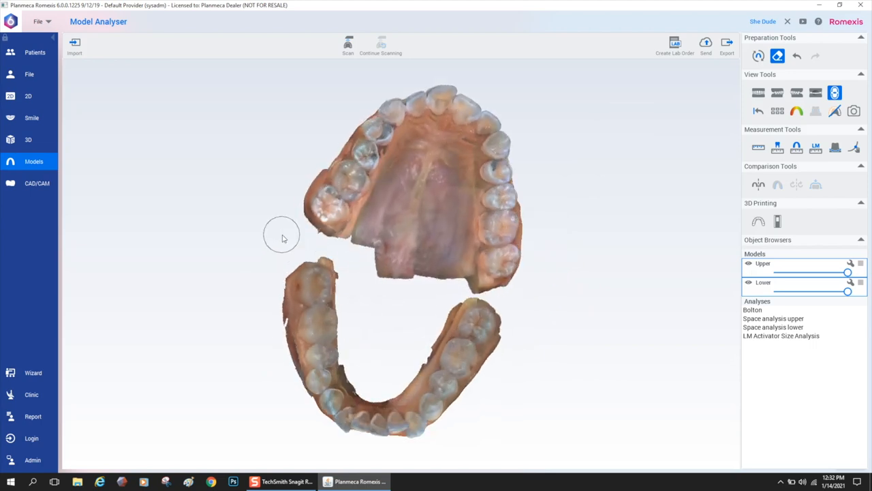
{"action": "mouse_move", "coordinate": [539, 320]}
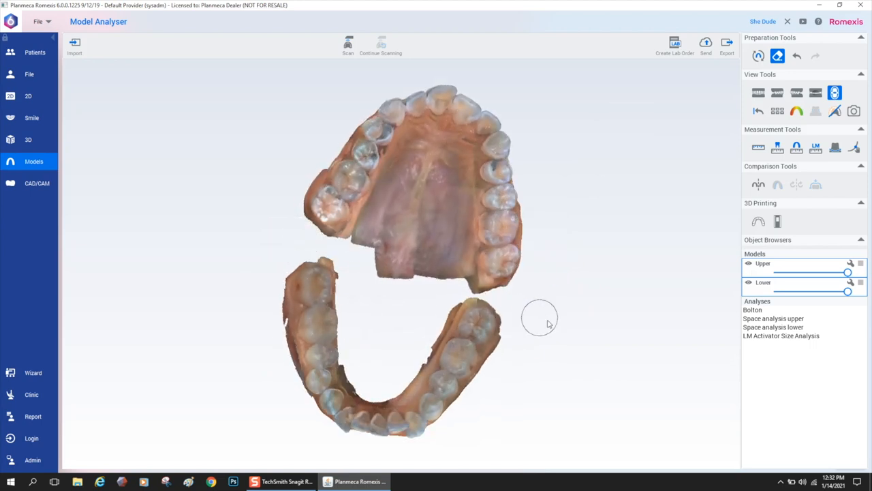
{"action": "left_click_drag", "start_coordinate": [538, 325], "coordinate": [563, 300]}
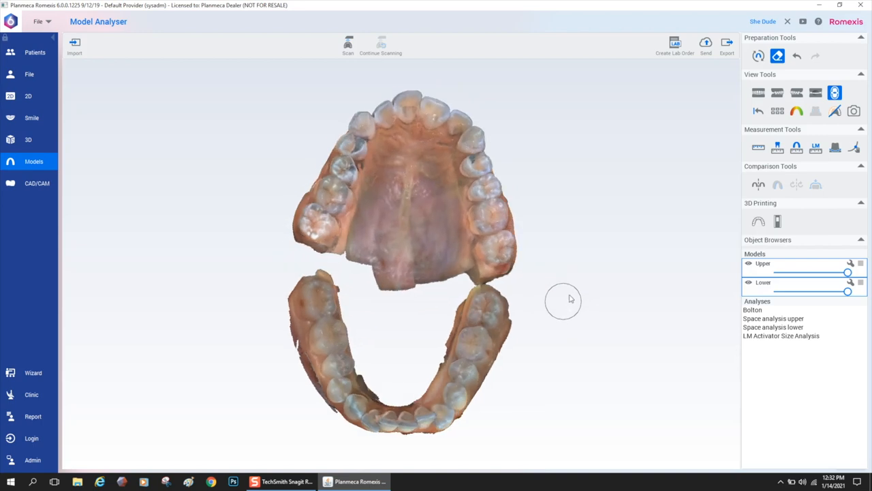
Compute the occlusion contact map, narrow the distance range and inspect the closed bite in multi-view
{"action": "left_click", "coordinate": [796, 110]}
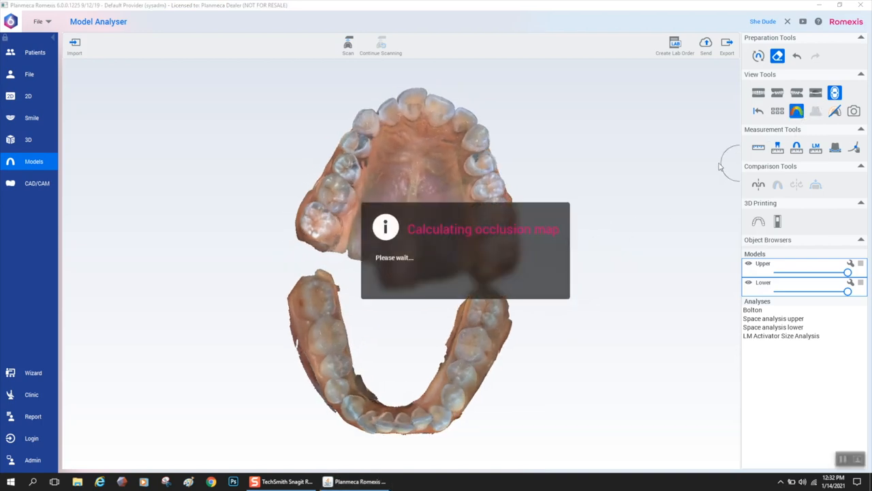
{"action": "mouse_move", "coordinate": [619, 220]}
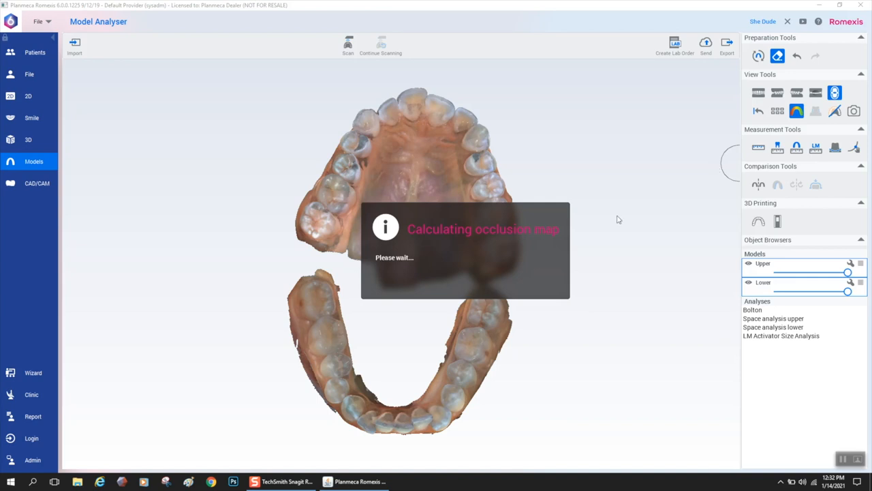
{"action": "mouse_move", "coordinate": [597, 226]}
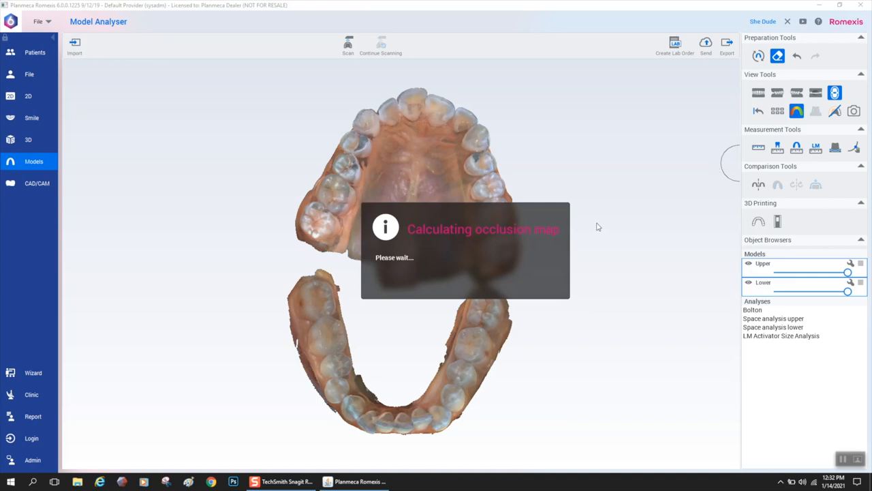
{"action": "mouse_move", "coordinate": [689, 202]}
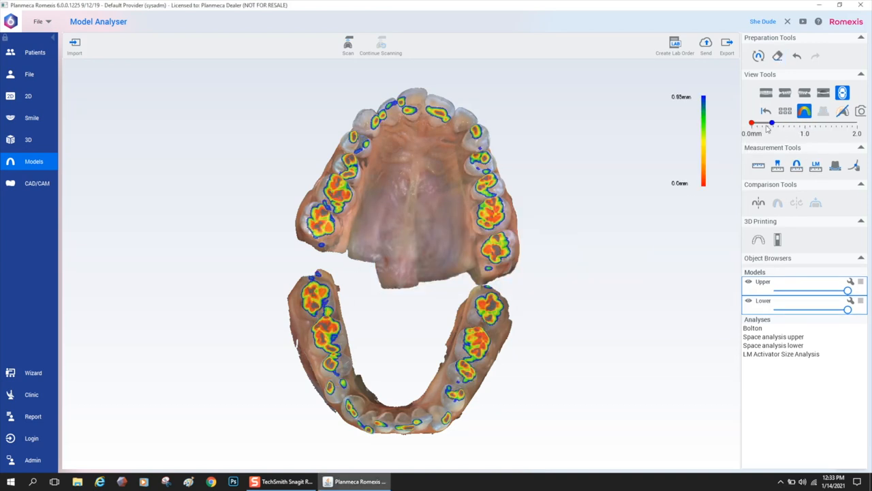
{"action": "left_click_drag", "start_coordinate": [772, 123], "coordinate": [763, 123]}
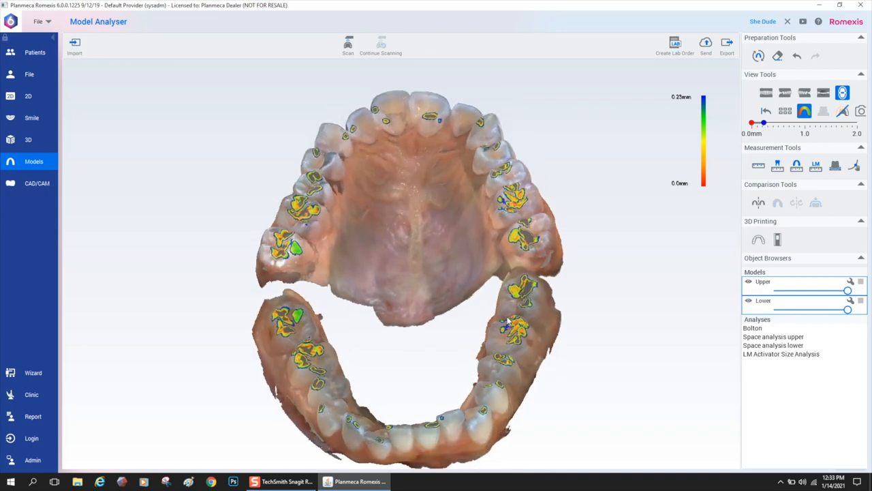
{"action": "left_click_drag", "start_coordinate": [409, 306], "coordinate": [538, 273]}
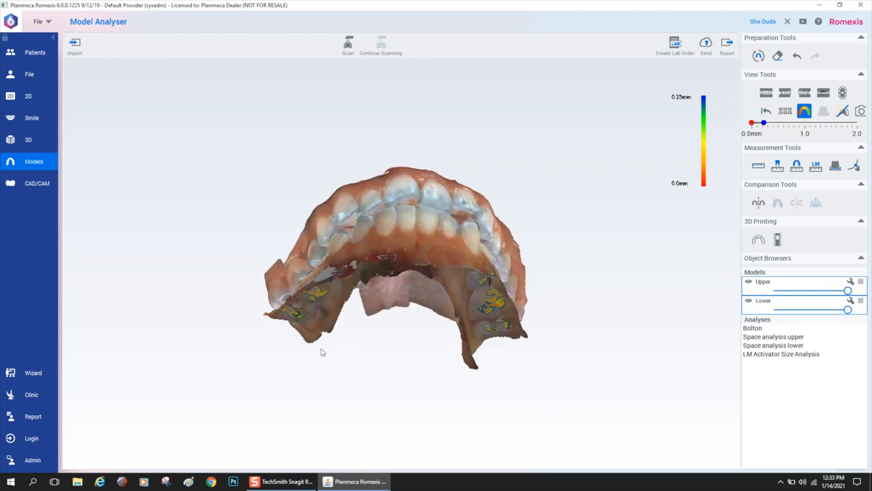
{"action": "left_click_drag", "start_coordinate": [321, 352], "coordinate": [374, 305]}
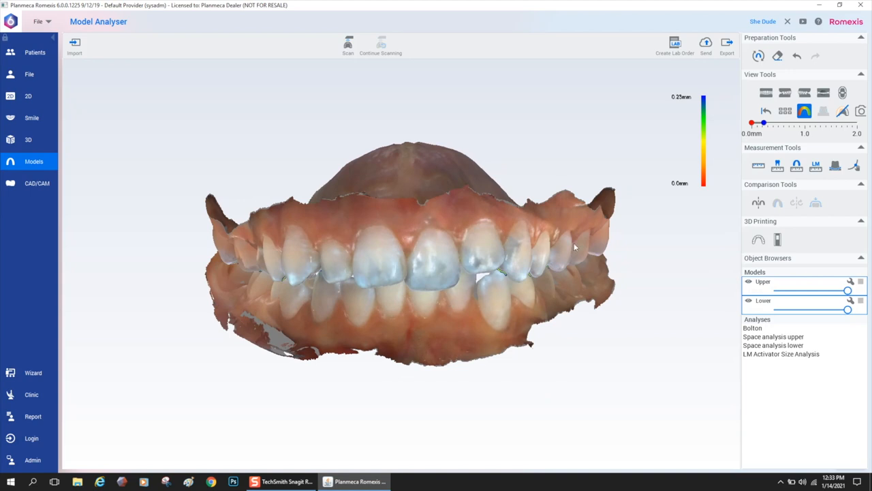
{"action": "left_click", "coordinate": [776, 111]}
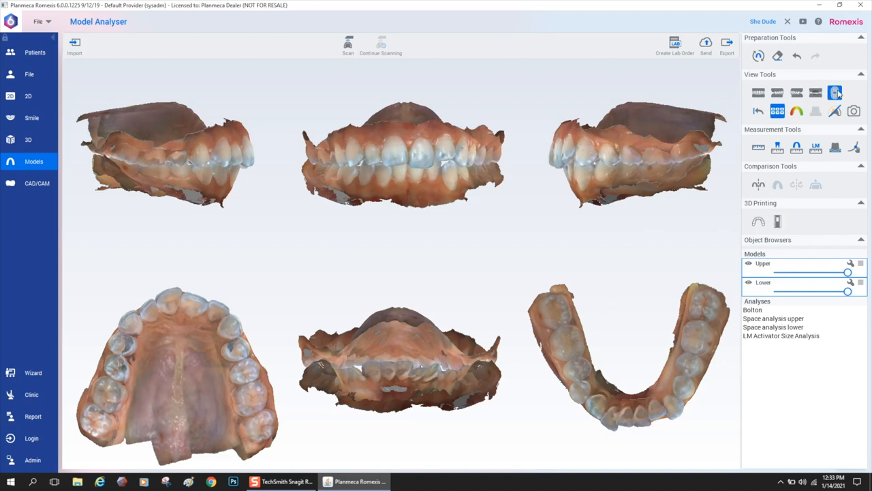
Create hollow 3D-printable bases with 2 mm minimum thickness and inspect them from underneath
{"action": "left_click", "coordinate": [834, 93]}
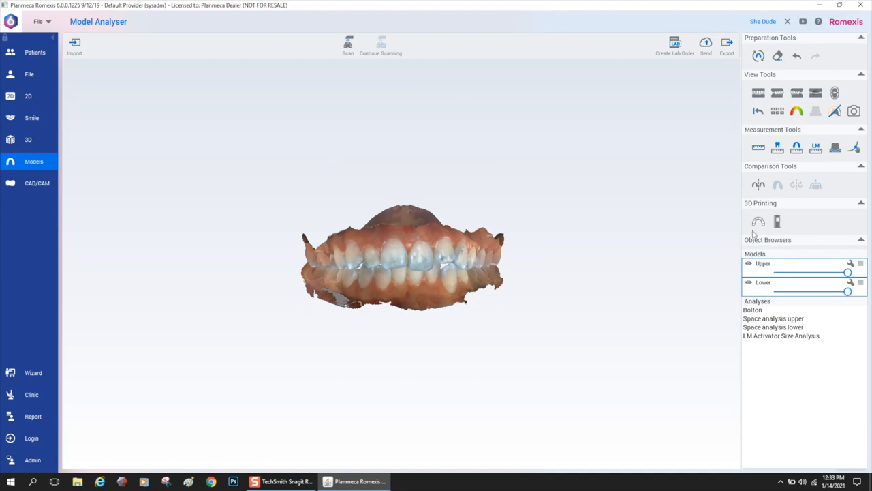
{"action": "left_click", "coordinate": [758, 221]}
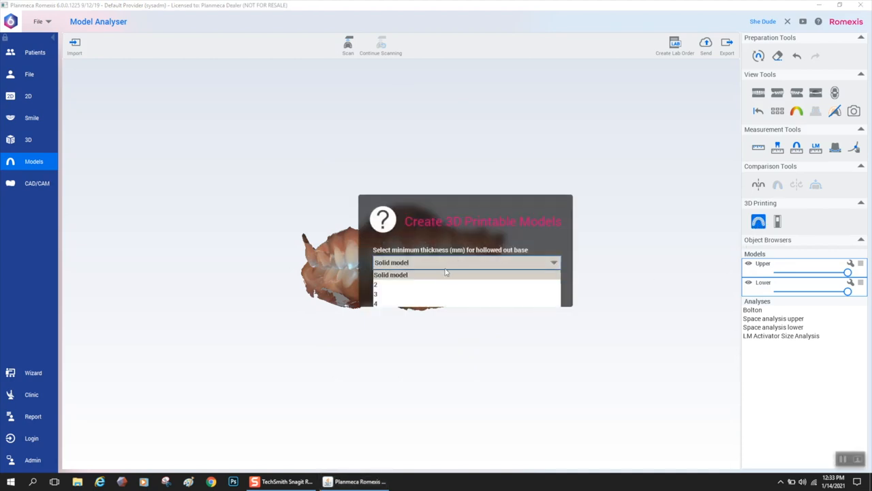
{"action": "mouse_move", "coordinate": [431, 294]}
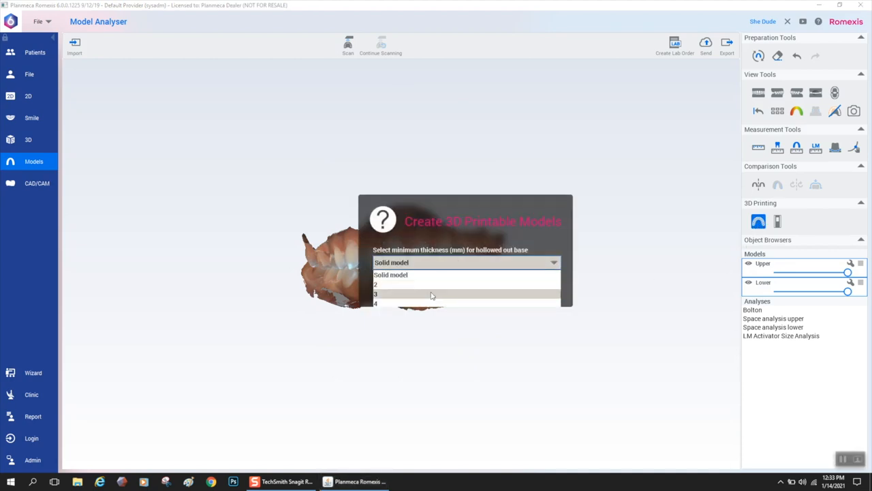
{"action": "left_click", "coordinate": [376, 295]}
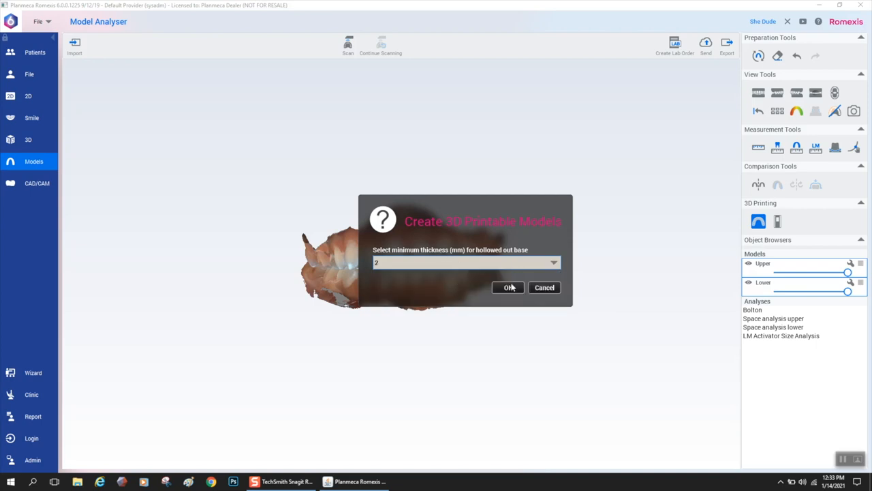
{"action": "left_click", "coordinate": [507, 287]}
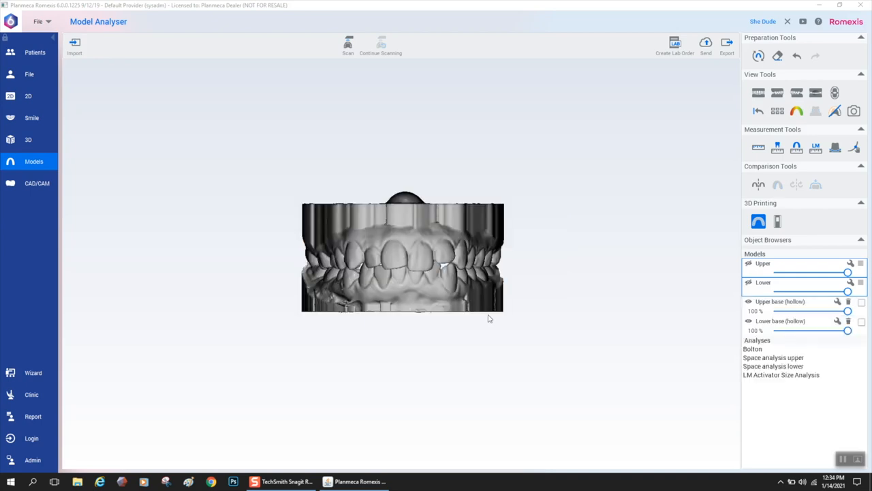
{"action": "left_click_drag", "start_coordinate": [402, 258], "coordinate": [415, 338]}
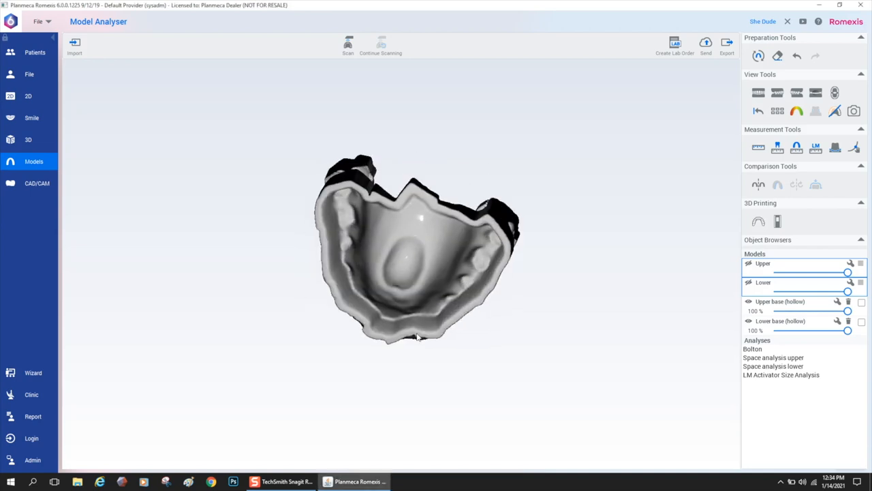
{"action": "left_click_drag", "start_coordinate": [415, 333], "coordinate": [409, 259]}
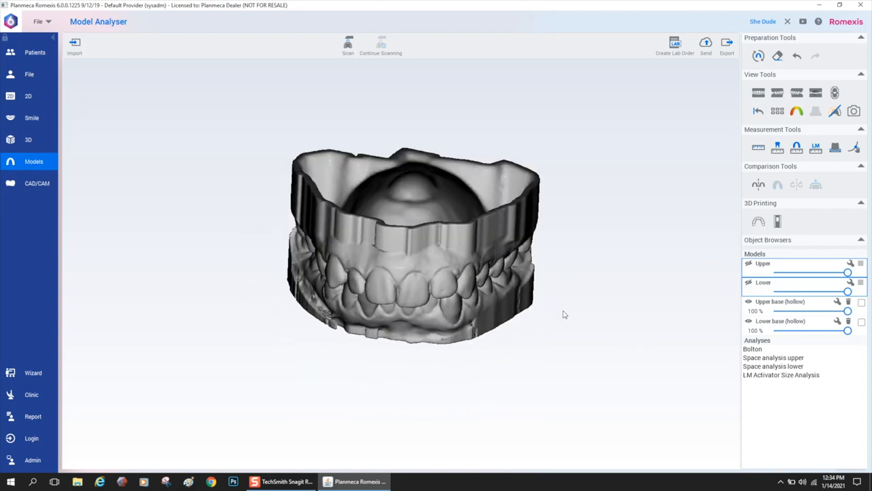
Generate solid printable bases for both models and inspect the flat bottoms, ending in a top view
{"action": "left_click", "coordinate": [758, 221]}
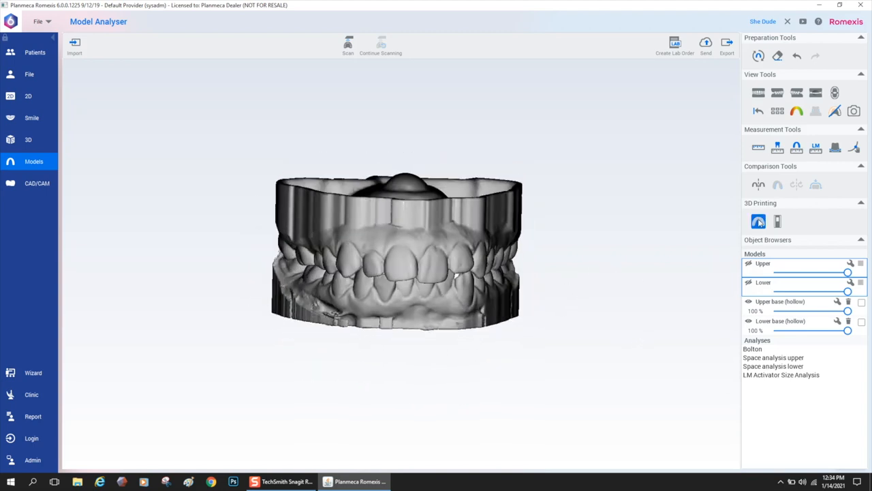
{"action": "left_click", "coordinate": [757, 221]}
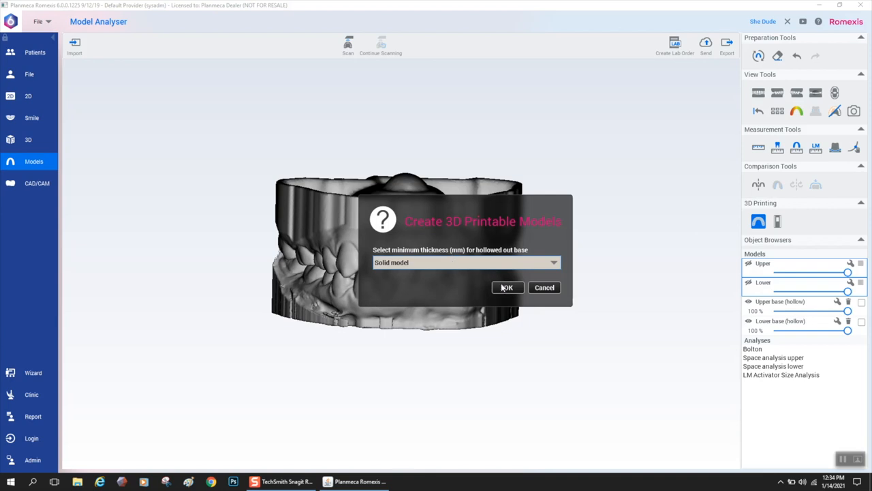
{"action": "left_click", "coordinate": [507, 286]}
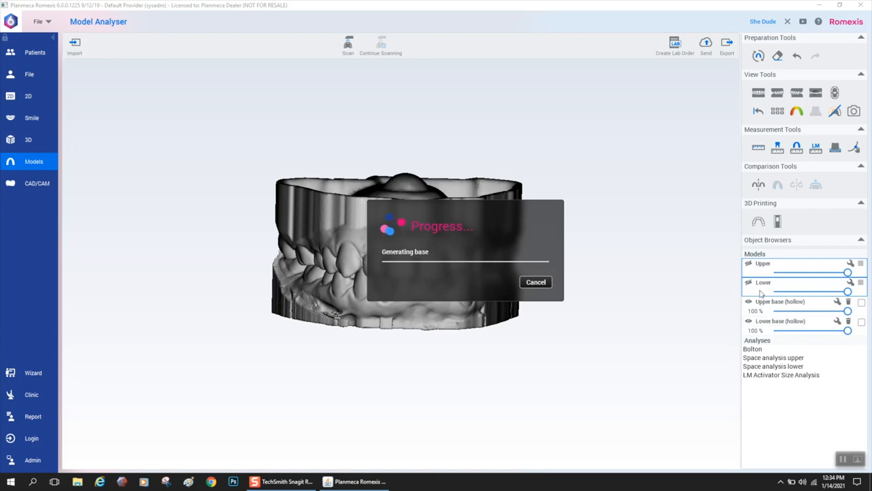
{"action": "mouse_move", "coordinate": [442, 367]}
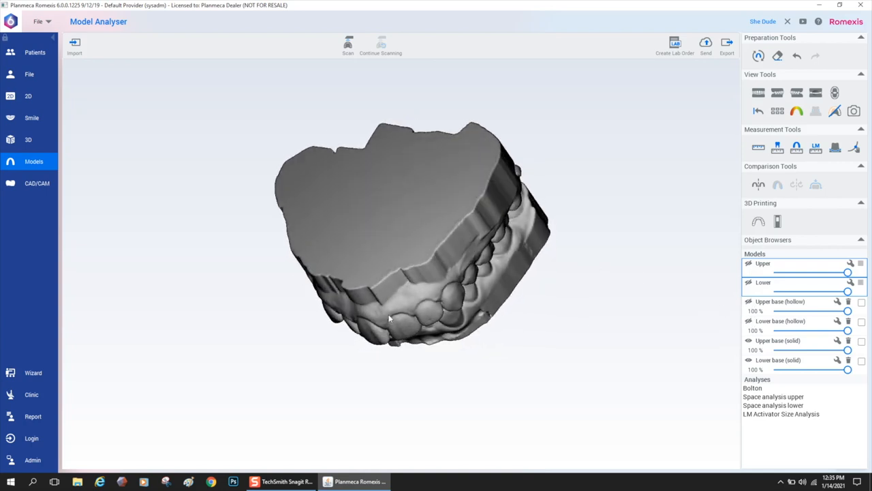
{"action": "left_click_drag", "start_coordinate": [389, 320], "coordinate": [422, 213]}
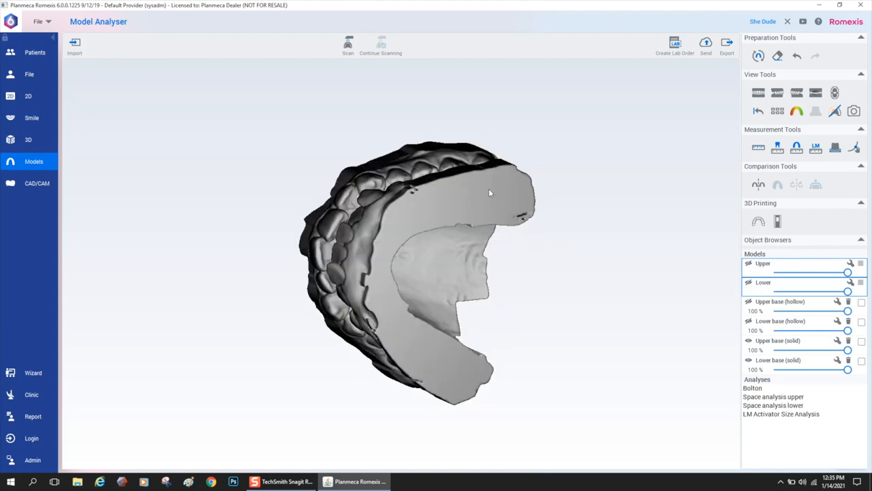
{"action": "left_click_drag", "start_coordinate": [488, 193], "coordinate": [474, 251]}
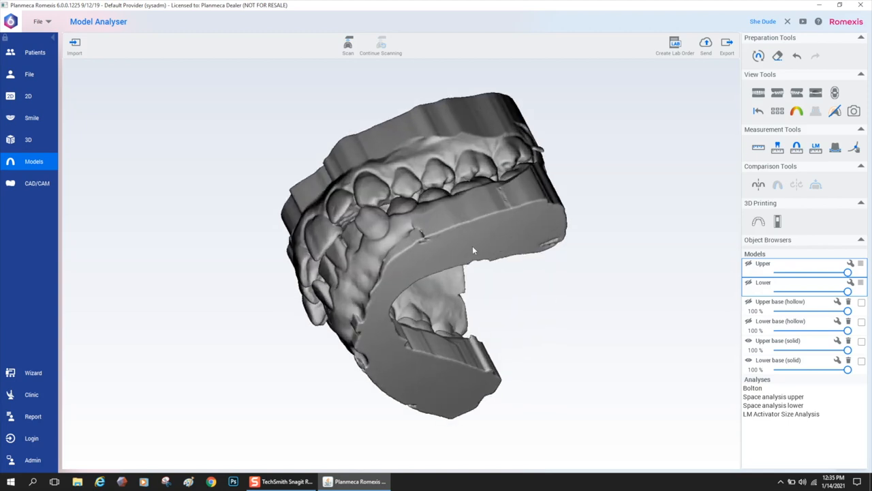
{"action": "left_click_drag", "start_coordinate": [474, 251], "coordinate": [423, 169]}
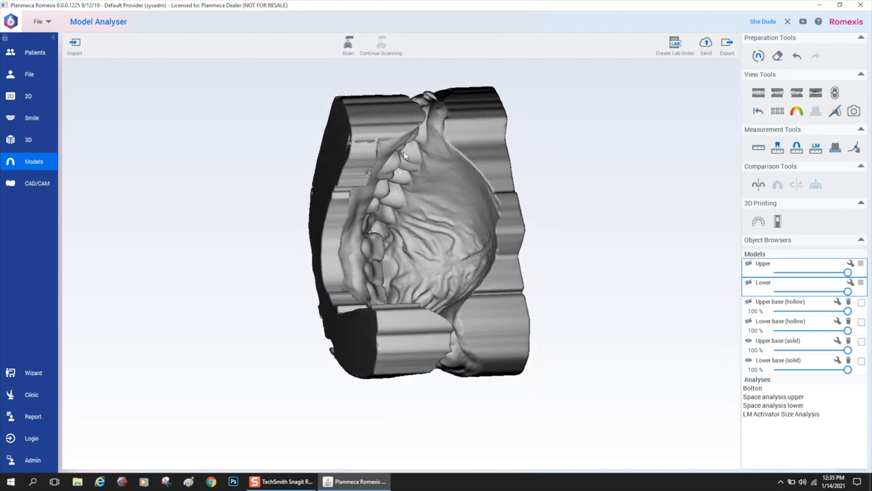
{"action": "left_click_drag", "start_coordinate": [406, 156], "coordinate": [285, 234]}
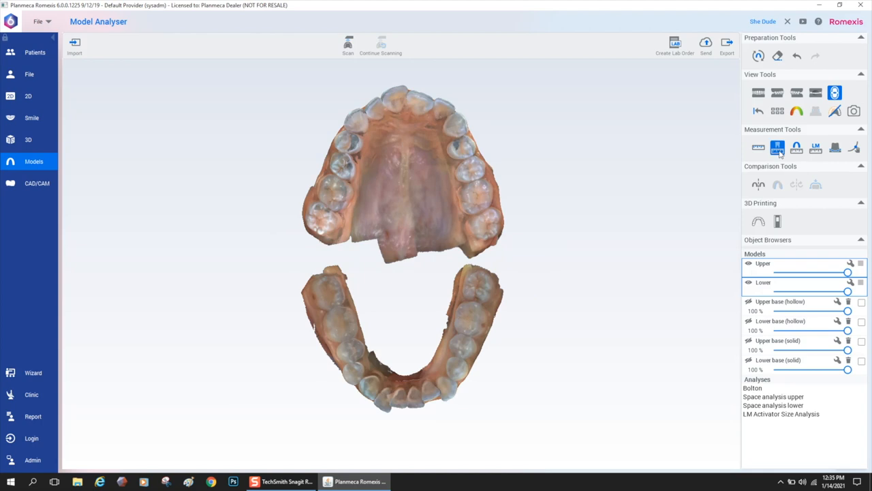
Measure every tooth width in millimetres on both arches with the Tooth Width tool
{"action": "left_click", "coordinate": [777, 147]}
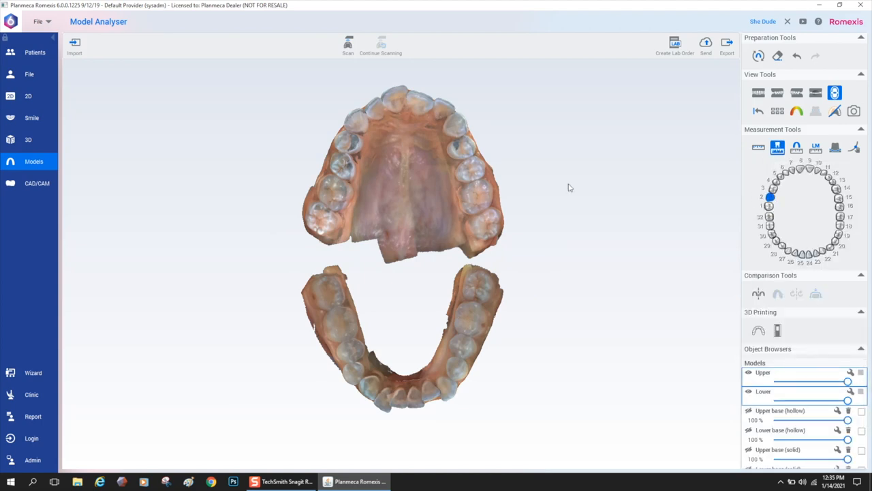
{"action": "mouse_move", "coordinate": [327, 212]}
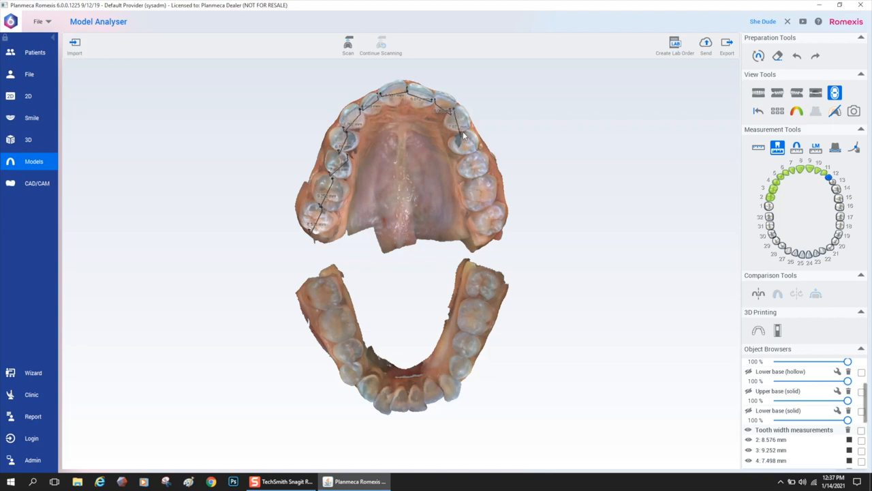
{"action": "mouse_move", "coordinate": [466, 157]}
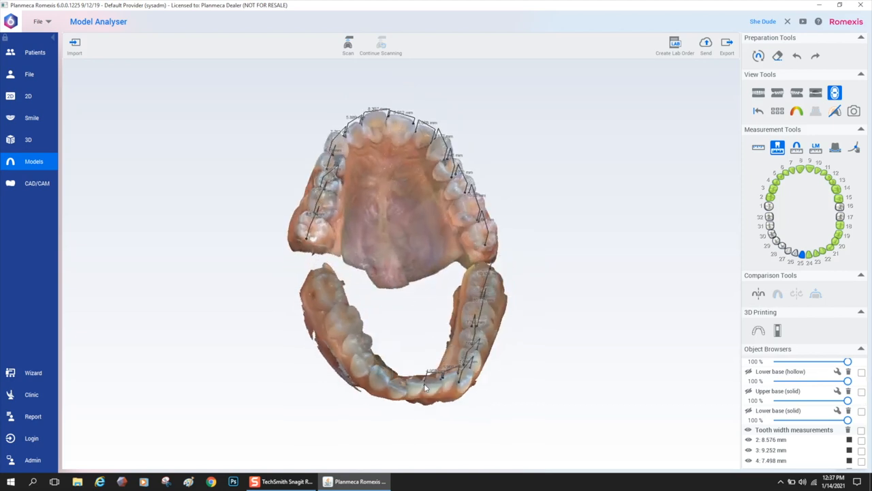
{"action": "left_click_drag", "start_coordinate": [425, 384], "coordinate": [407, 420]}
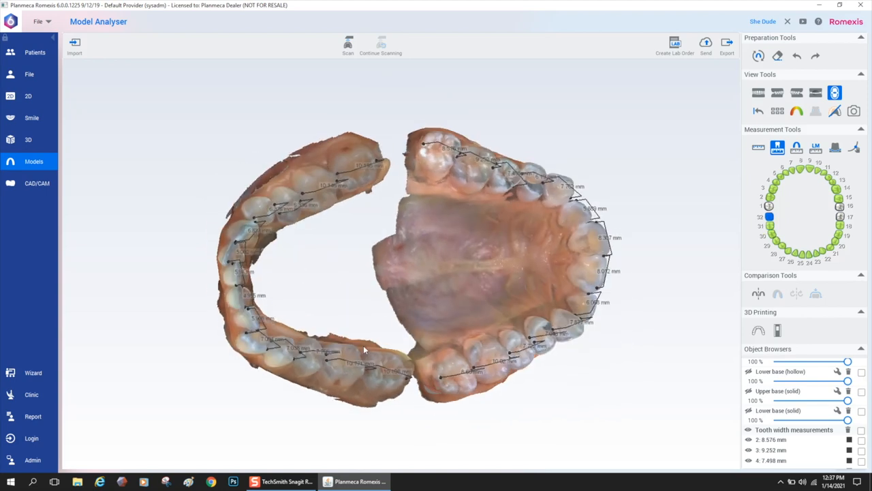
{"action": "left_click_drag", "start_coordinate": [365, 349], "coordinate": [461, 265]}
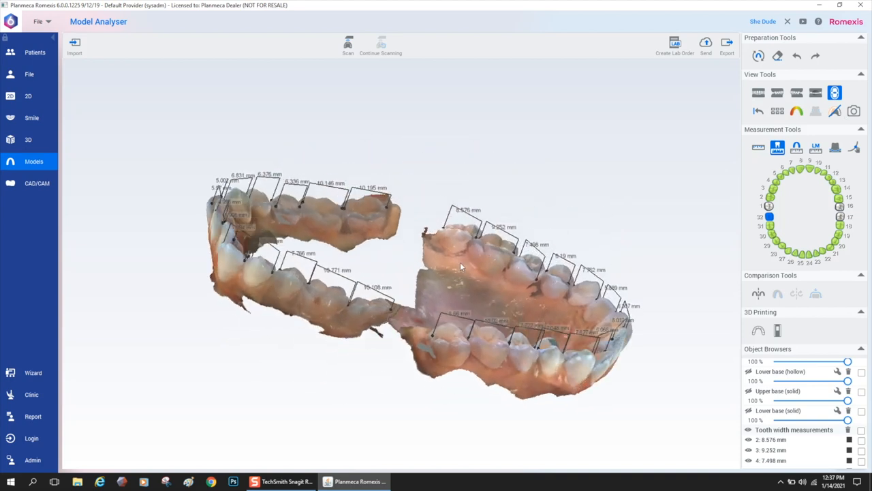
{"action": "left_click_drag", "start_coordinate": [461, 266], "coordinate": [443, 262]}
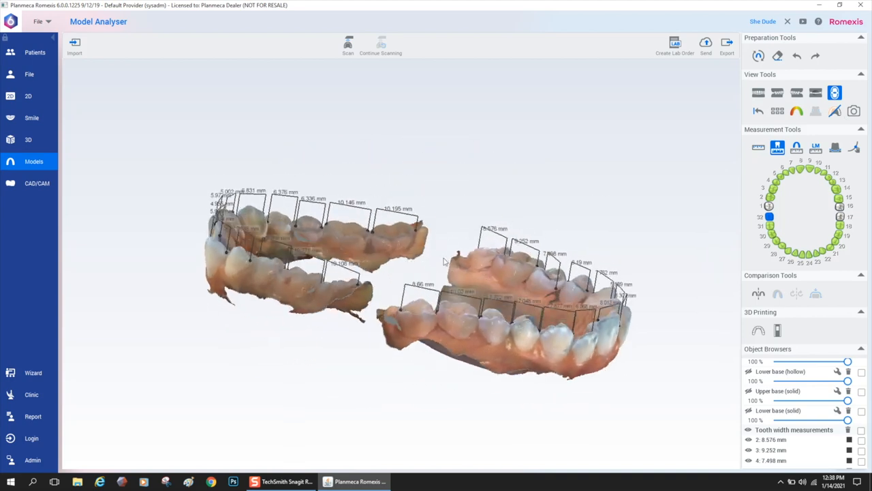
{"action": "left_click_drag", "start_coordinate": [443, 272], "coordinate": [456, 286]}
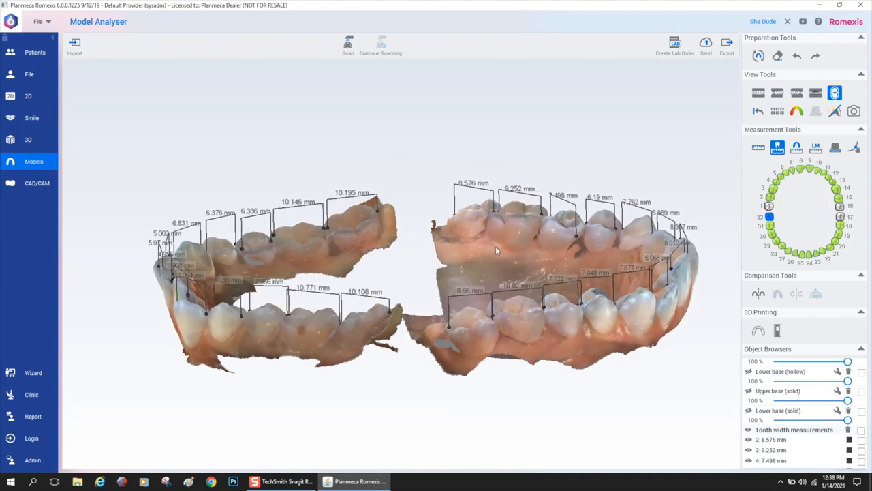
{"action": "left_click", "coordinate": [853, 111]}
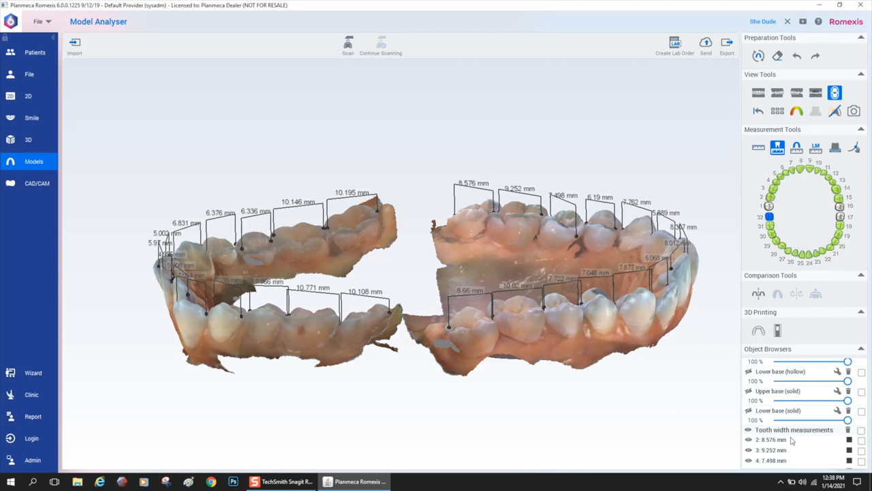
{"action": "mouse_move", "coordinate": [852, 262]}
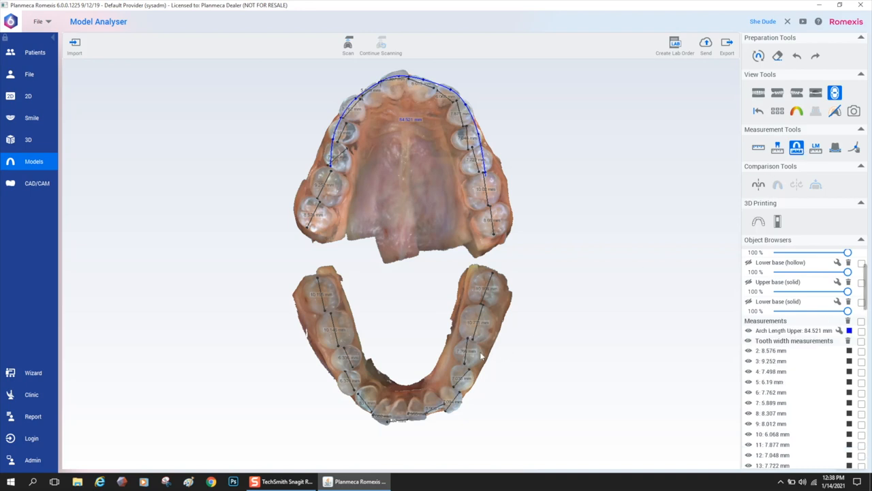
{"action": "mouse_move", "coordinate": [466, 379]}
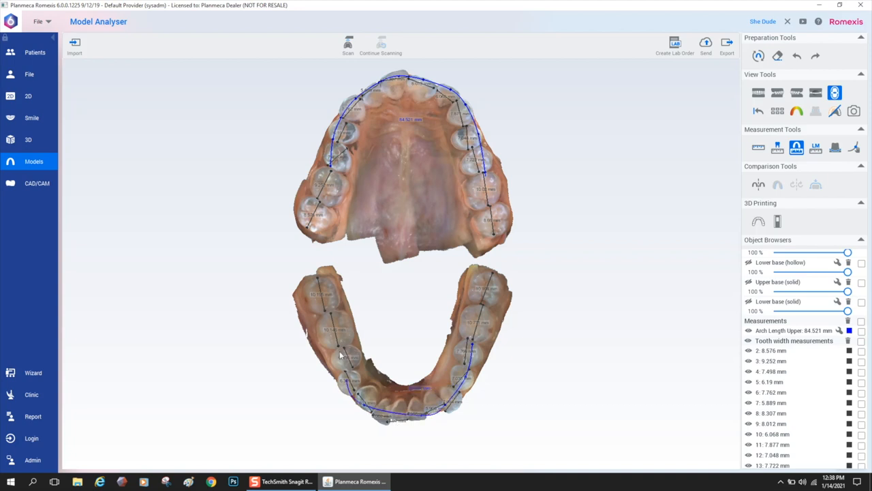
Tilt the models to verify the 84.521 mm upper arch-length line follows the teeth
{"action": "left_click_drag", "start_coordinate": [409, 272], "coordinate": [354, 266]}
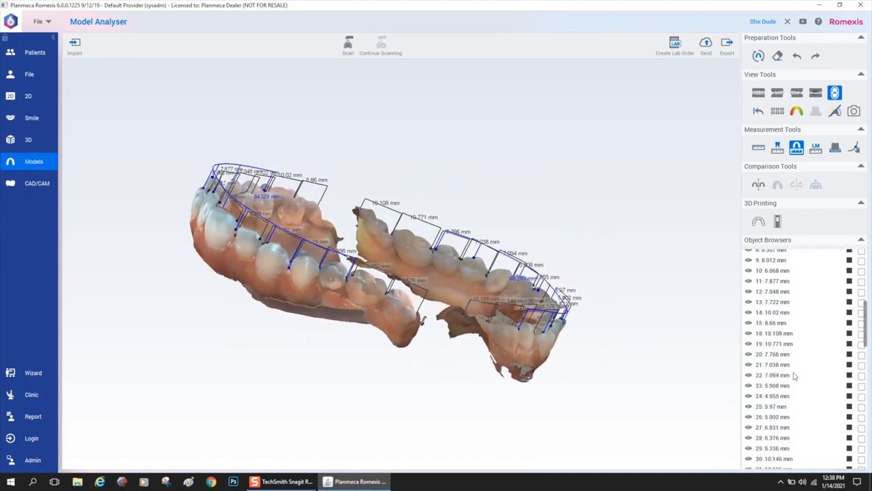
{"action": "scroll", "scroll_direction": "down", "scroll_amount": 3}
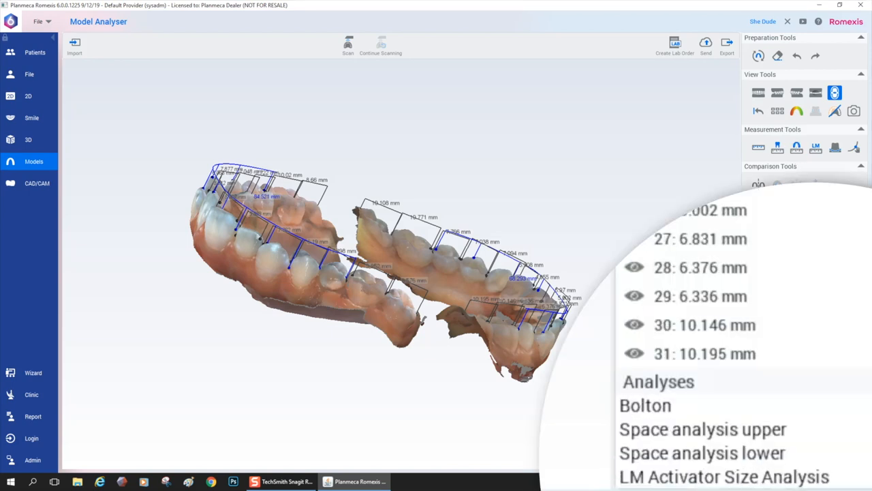
Expand Bolton (91.9% overall, 81.4% anterior) and Space analysis upper results in the Object Browser
{"action": "left_click", "coordinate": [645, 405]}
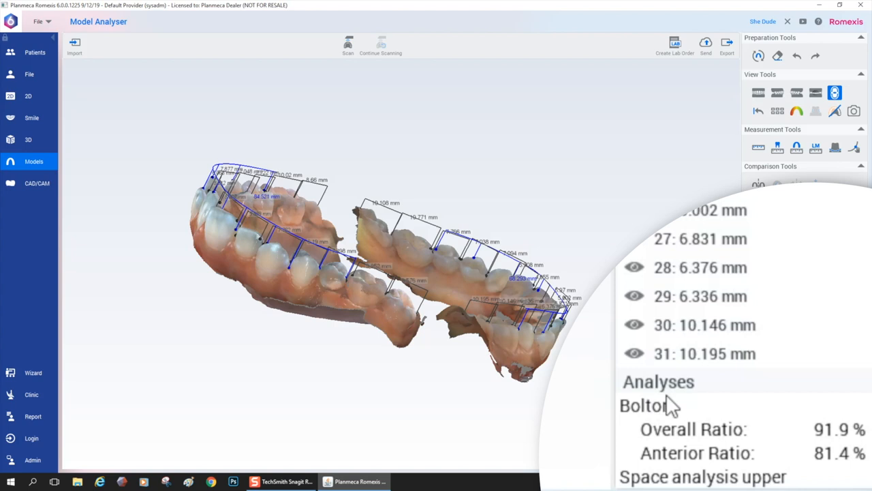
{"action": "scroll", "scroll_direction": "down", "scroll_amount": 3}
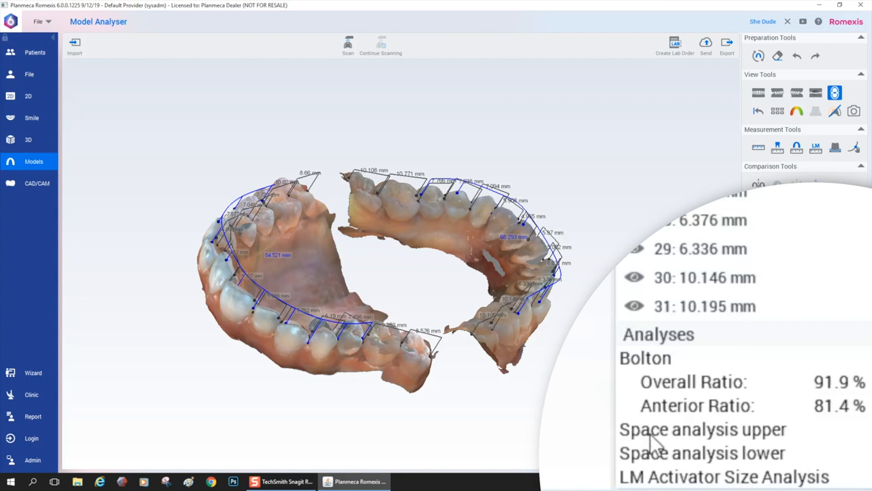
{"action": "left_click", "coordinate": [702, 428]}
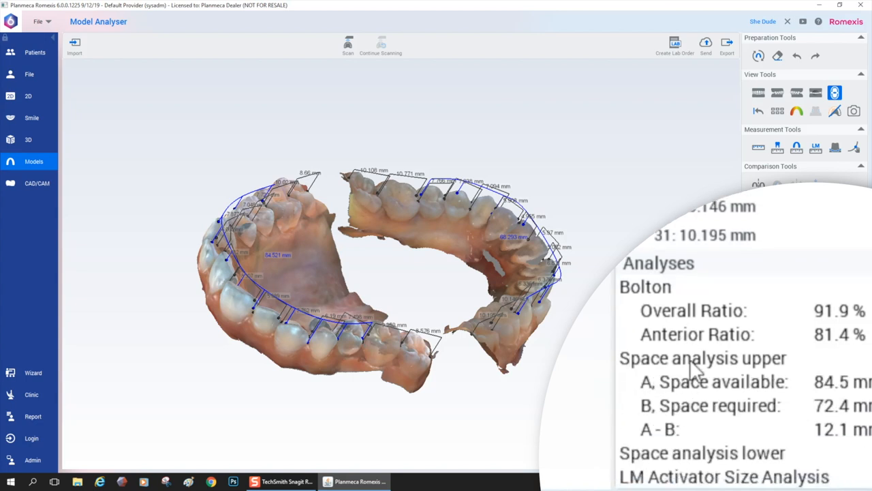
{"action": "scroll", "scroll_direction": "down", "scroll_amount": 3}
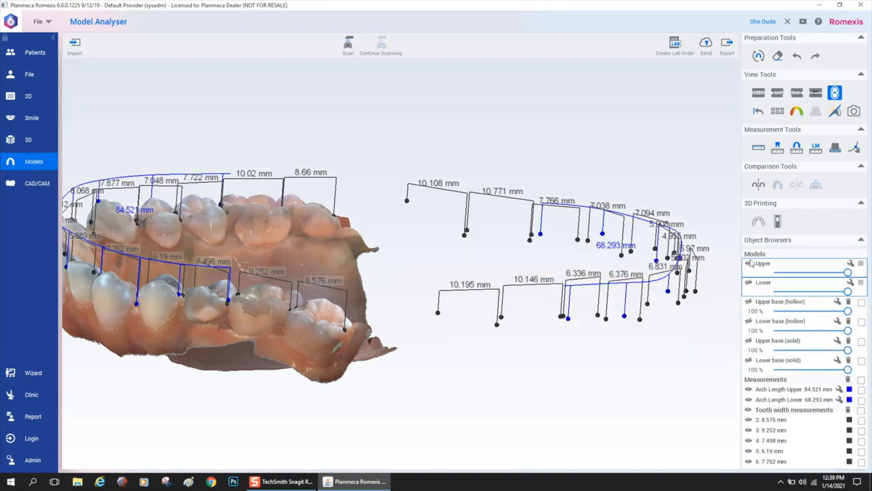
Show the arches untextured in grey and switch to the six-view standard-orientation layout
{"action": "left_click", "coordinate": [750, 263]}
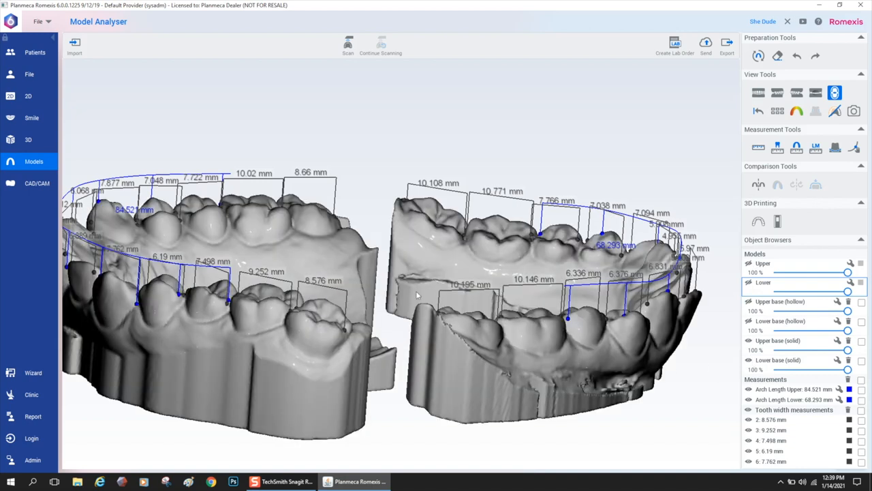
{"action": "left_click_drag", "start_coordinate": [409, 293], "coordinate": [409, 218]}
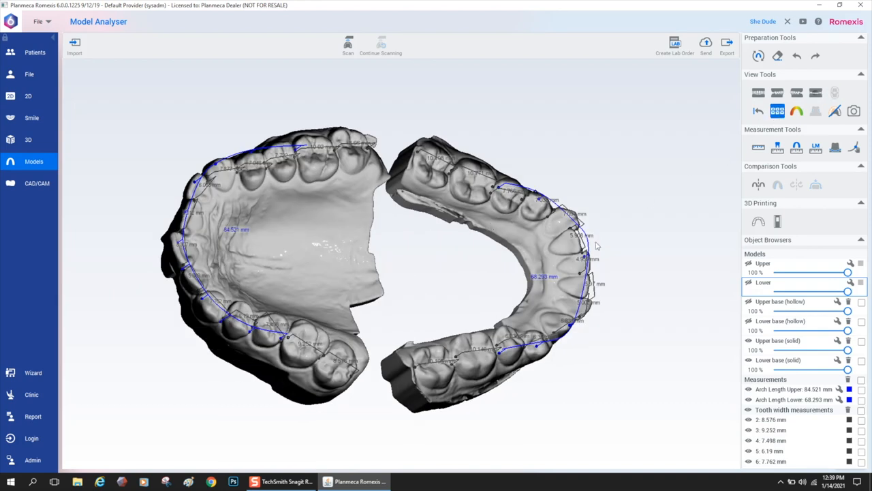
{"action": "left_click", "coordinate": [777, 110]}
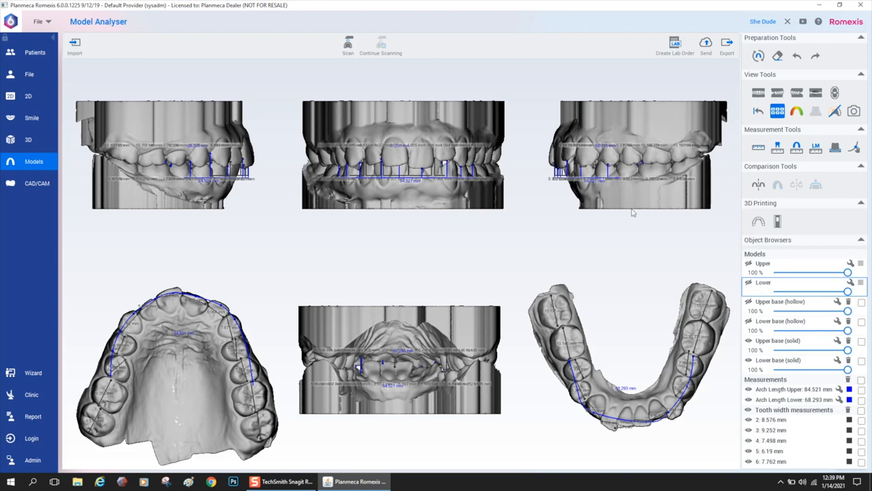
{"action": "mouse_move", "coordinate": [771, 331]}
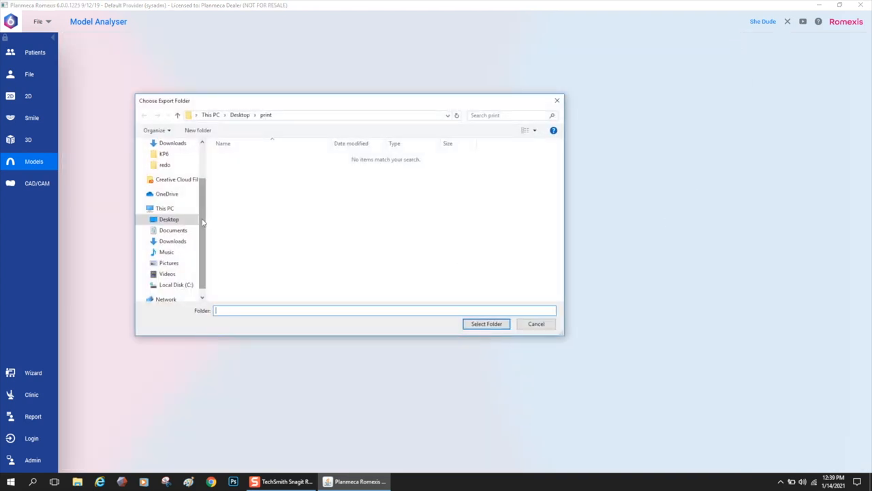
Choose Desktop\redo as the export destination and confirm the successful export
{"action": "left_click", "coordinate": [169, 218]}
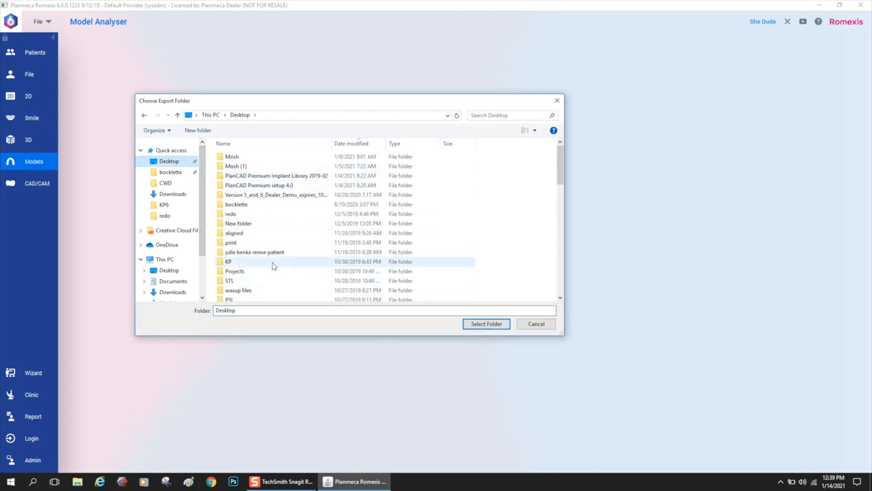
{"action": "double_click", "coordinate": [231, 213]}
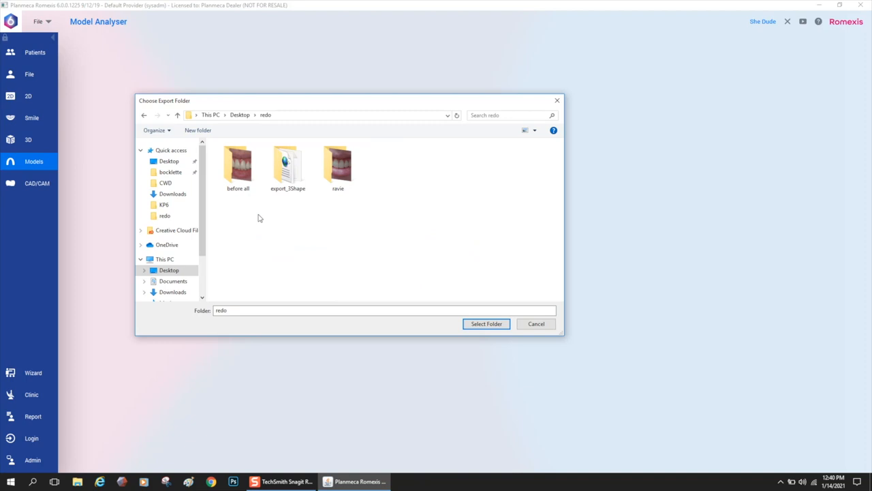
{"action": "left_click", "coordinate": [485, 323]}
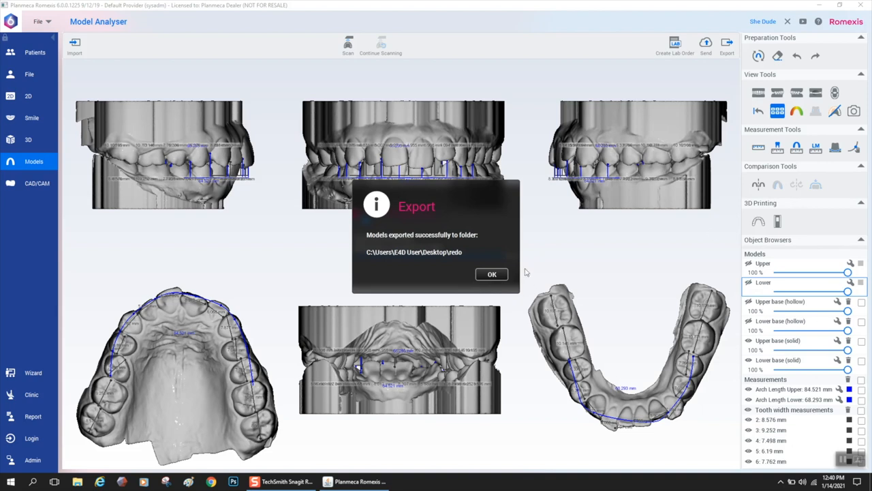
{"action": "left_click", "coordinate": [490, 274]}
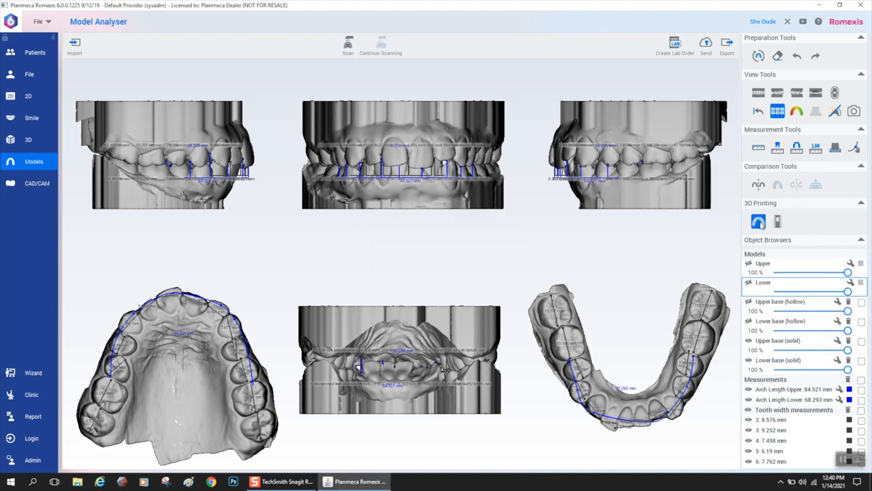